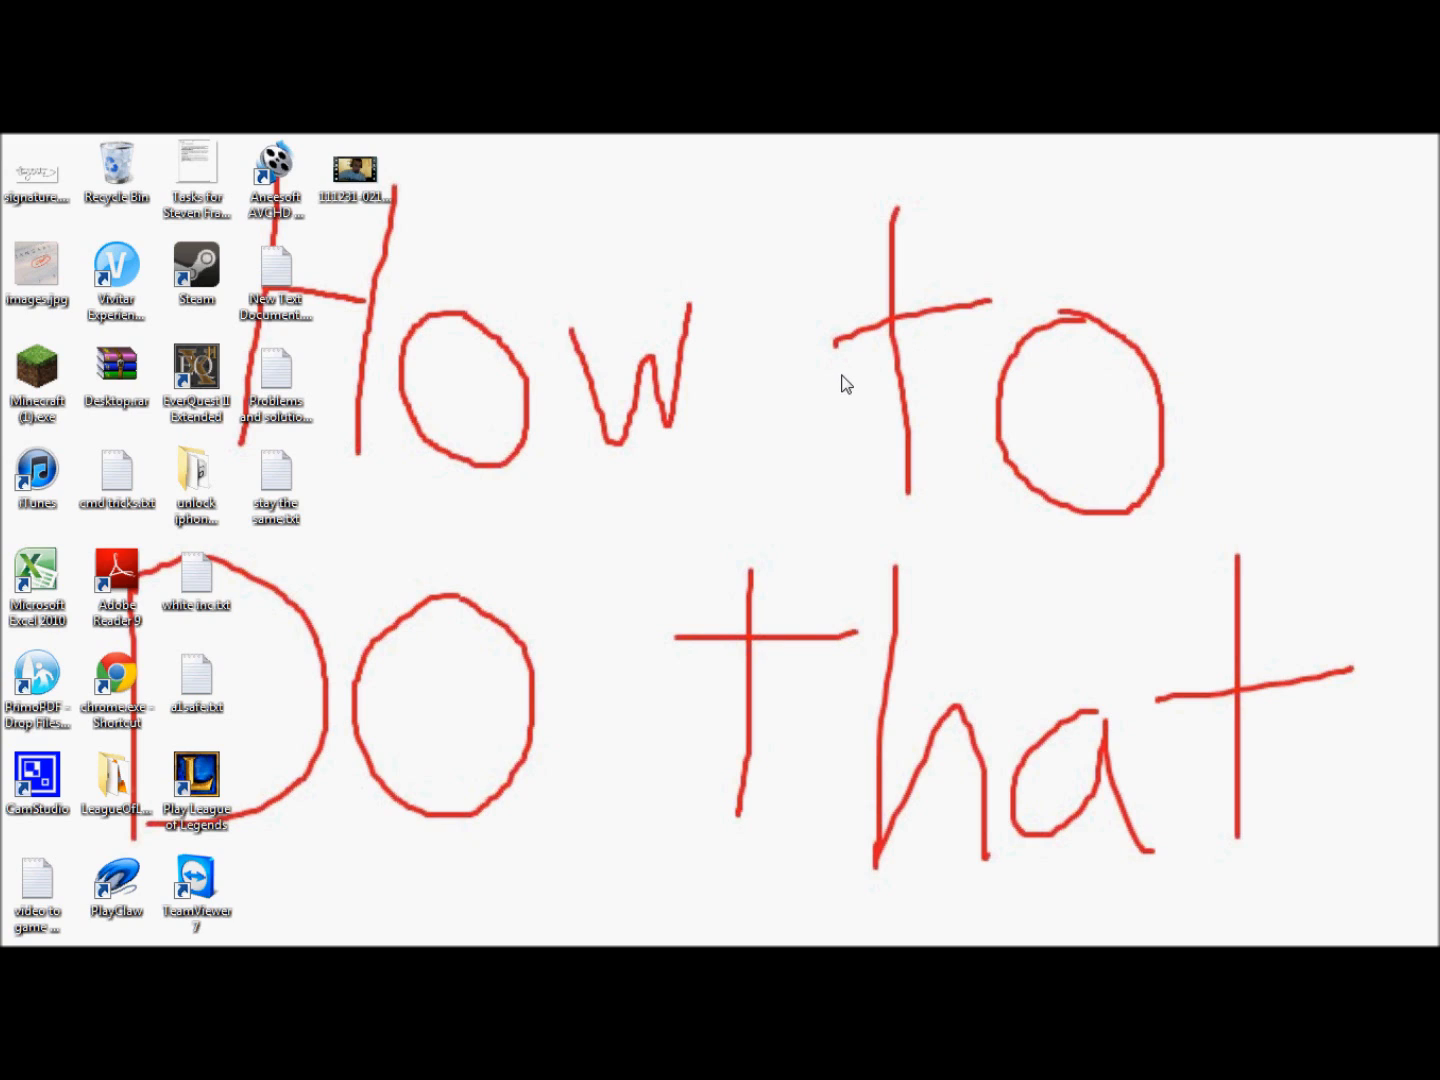
mouse_move(868, 391)
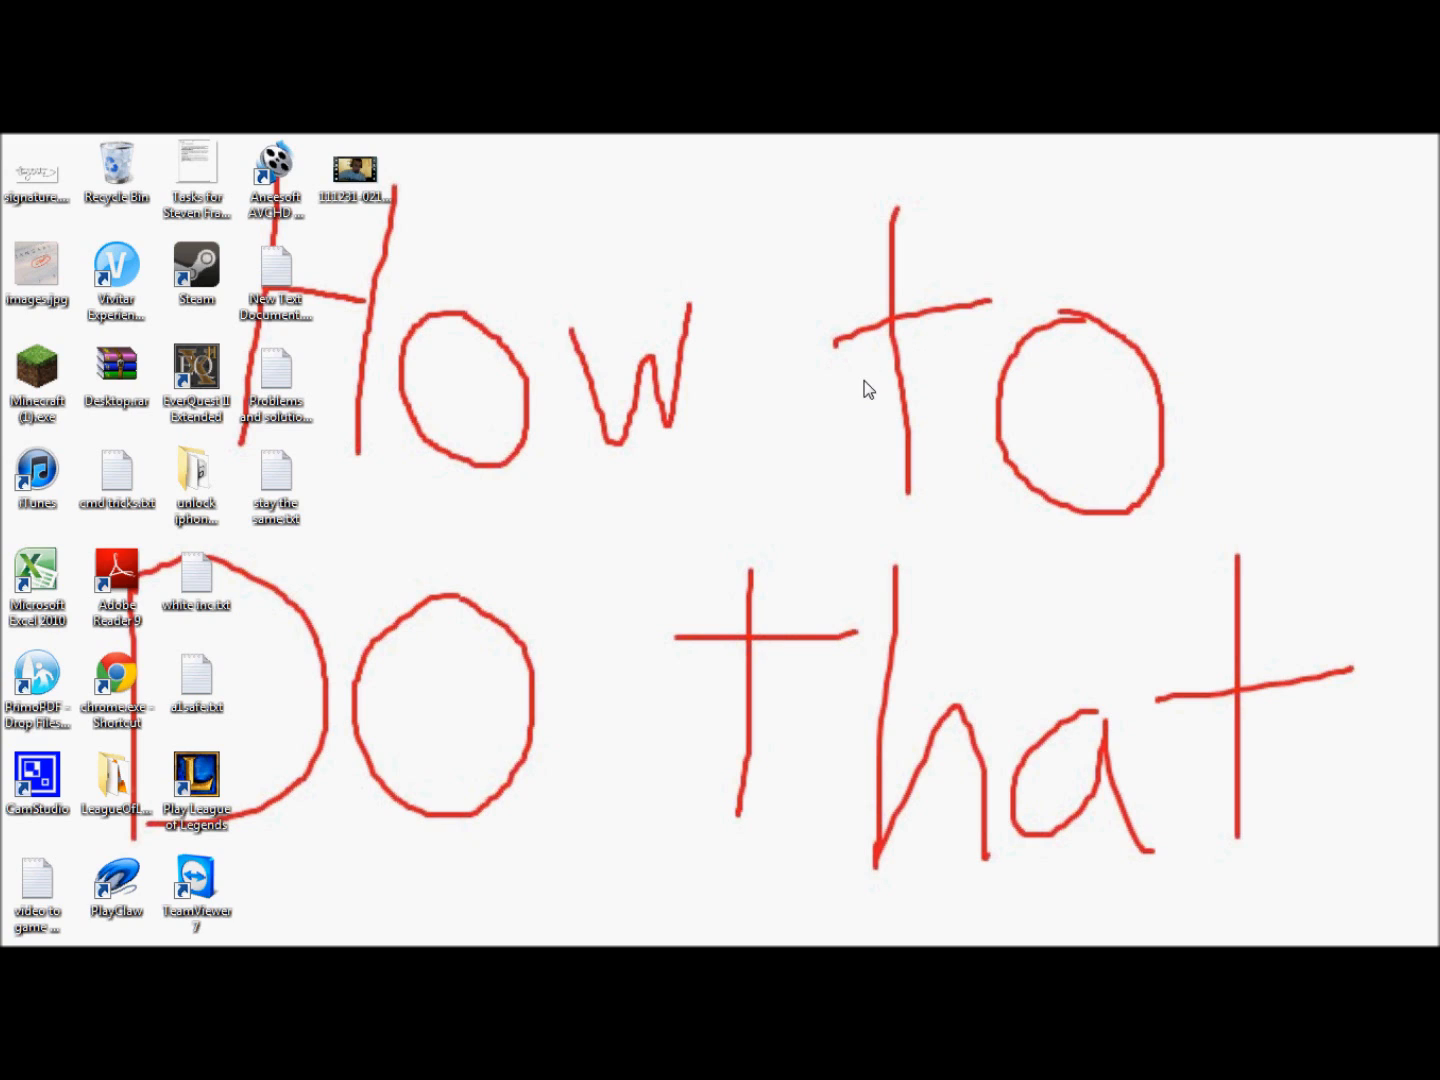
mouse_move(668, 165)
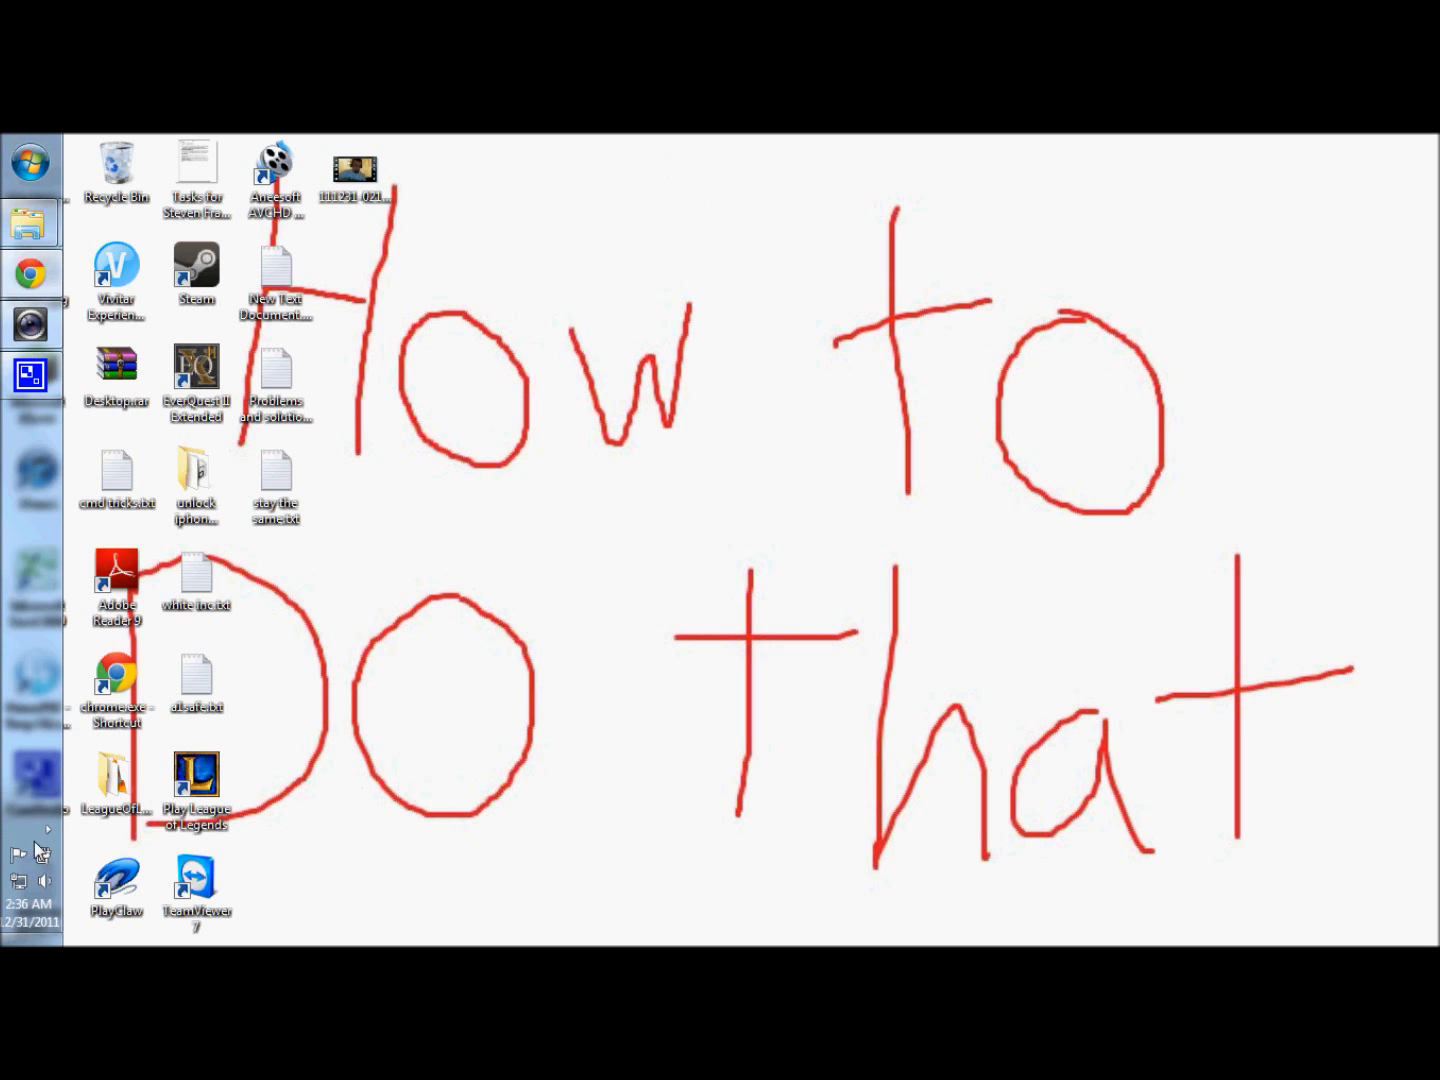
Search %temp% from the Start menu to open the user's Temp folder
left_click(24, 160)
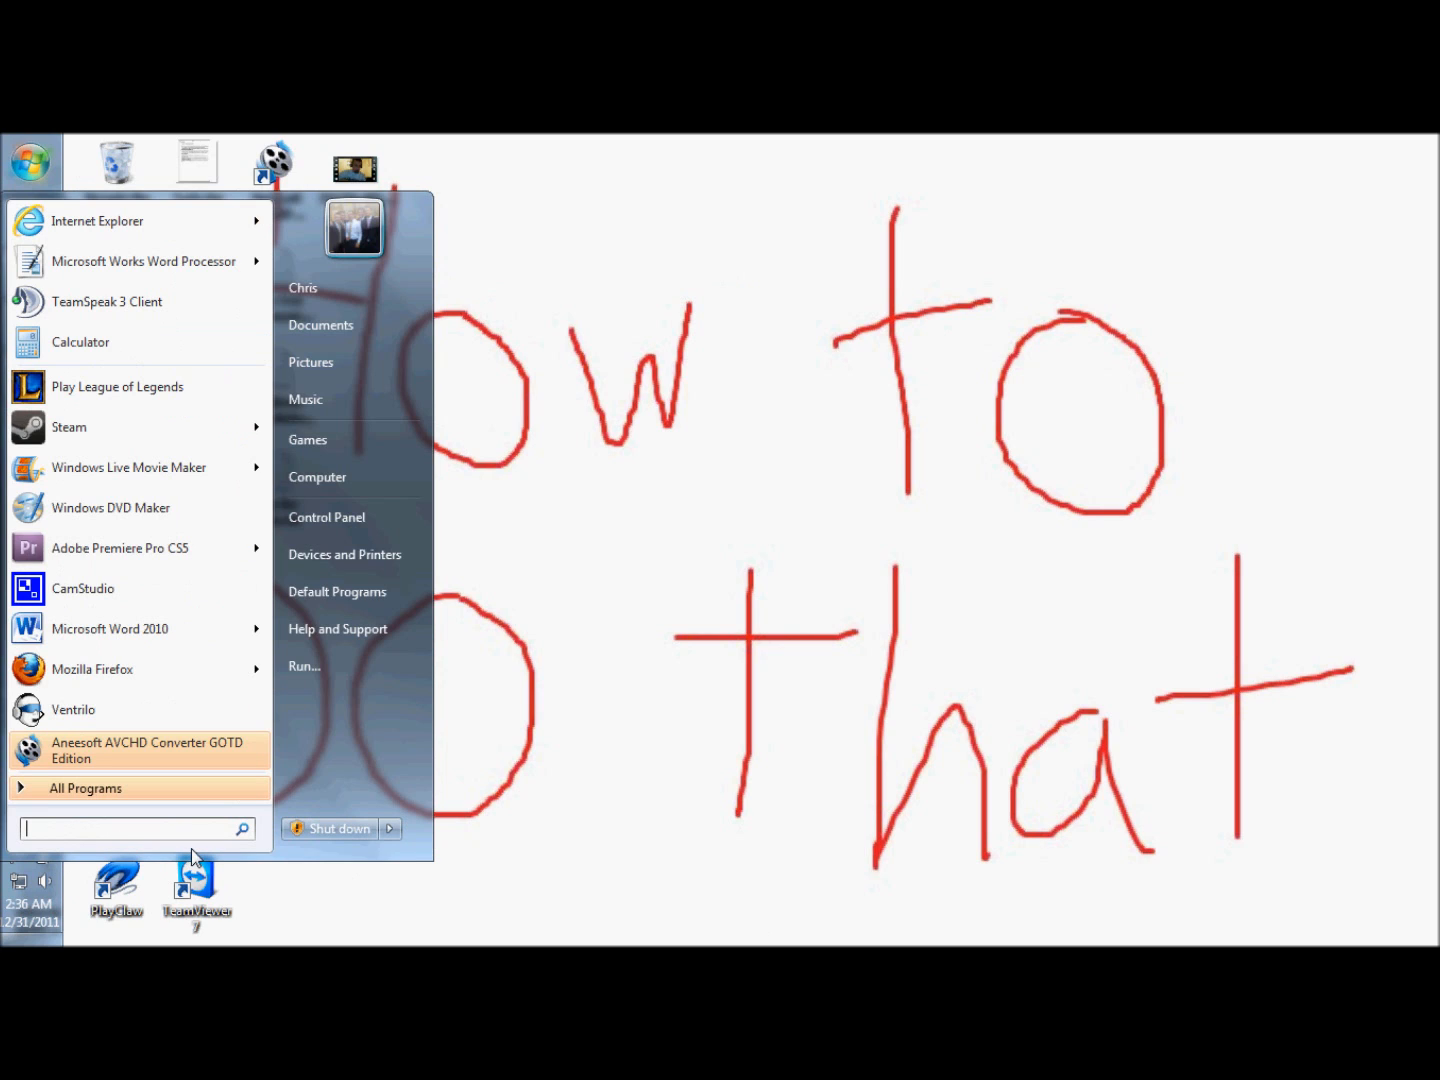
type("%")
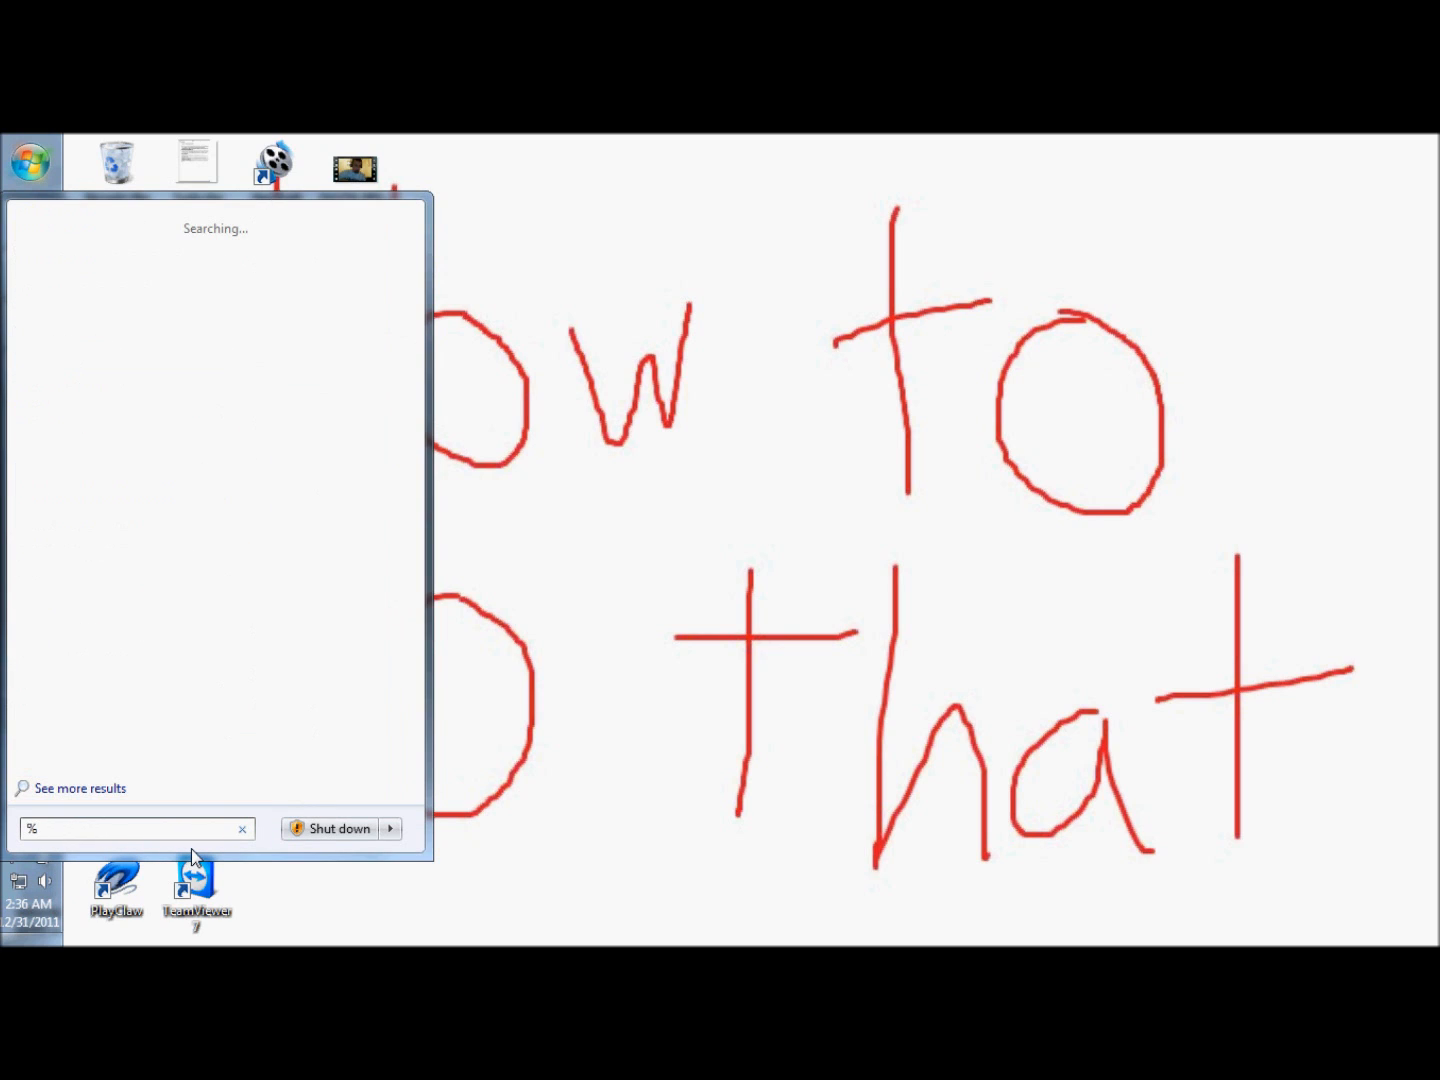
type("temp")
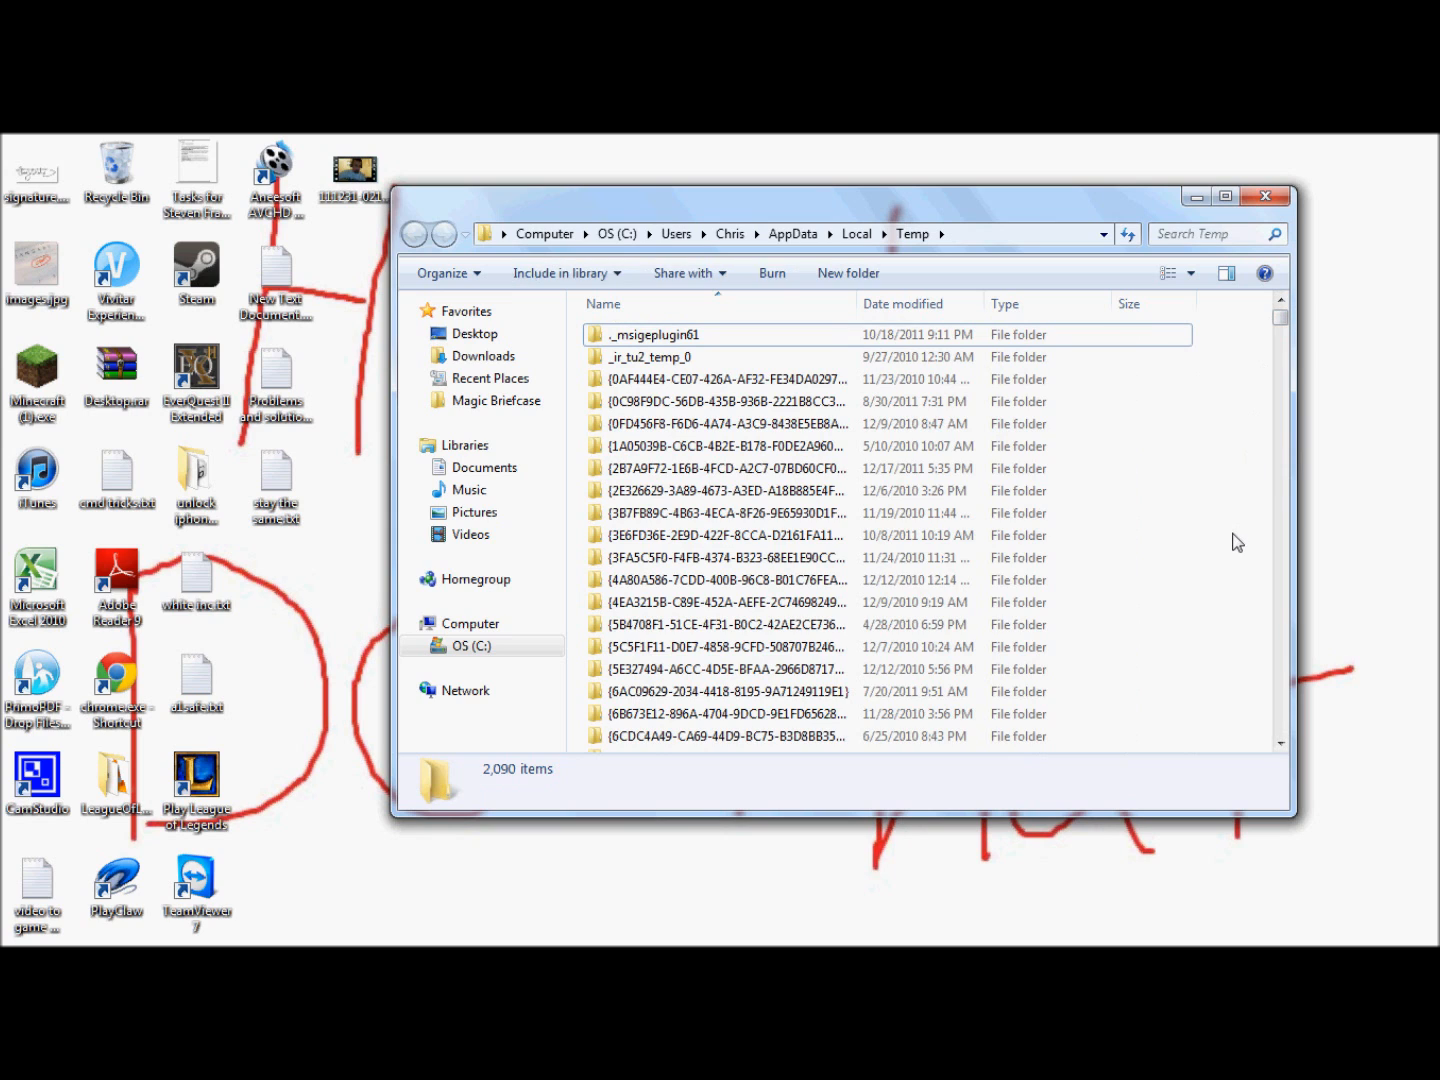
Select all 2,090 items in the Temp folder and delete them
key("ctrl+a")
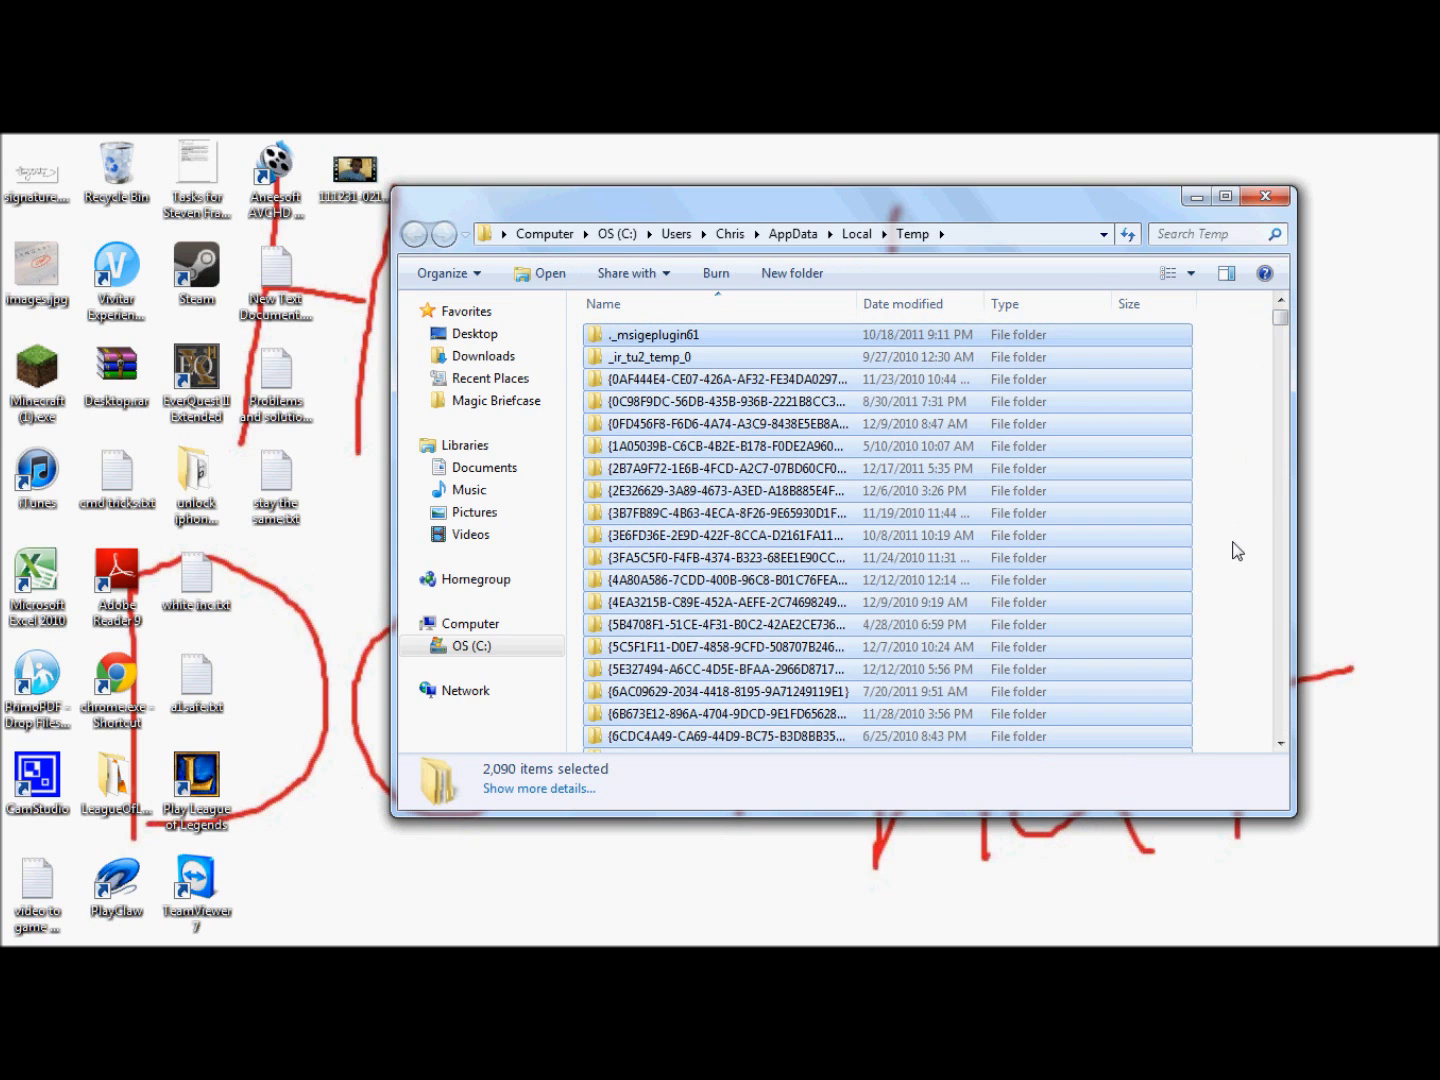
key("Delete")
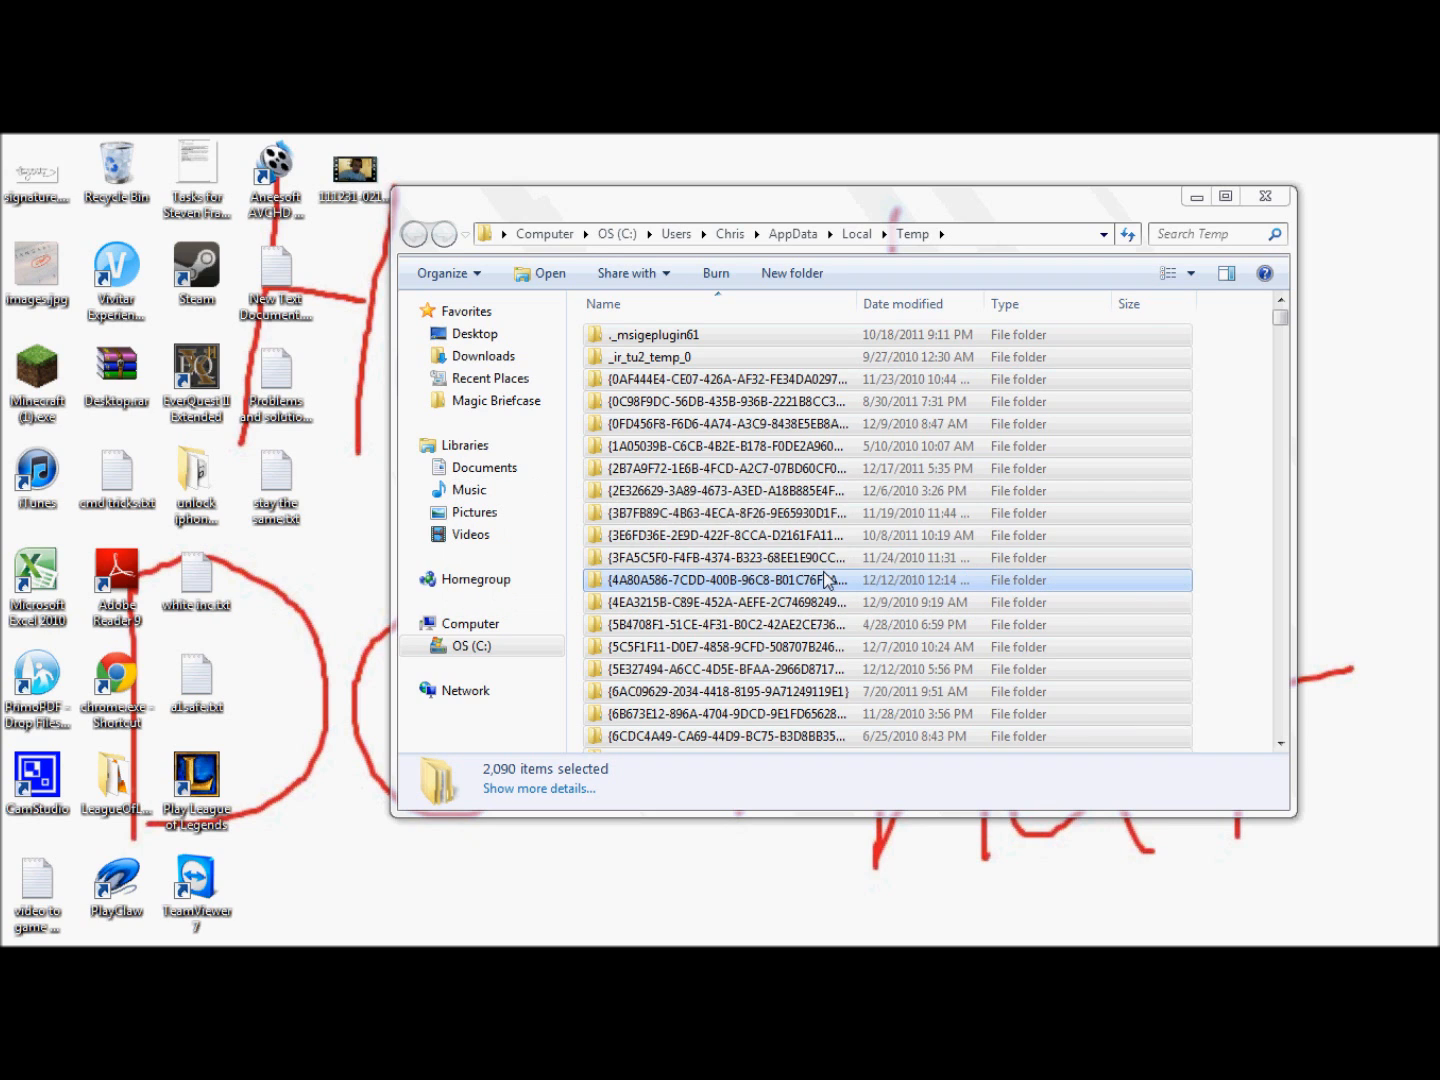
key("Delete")
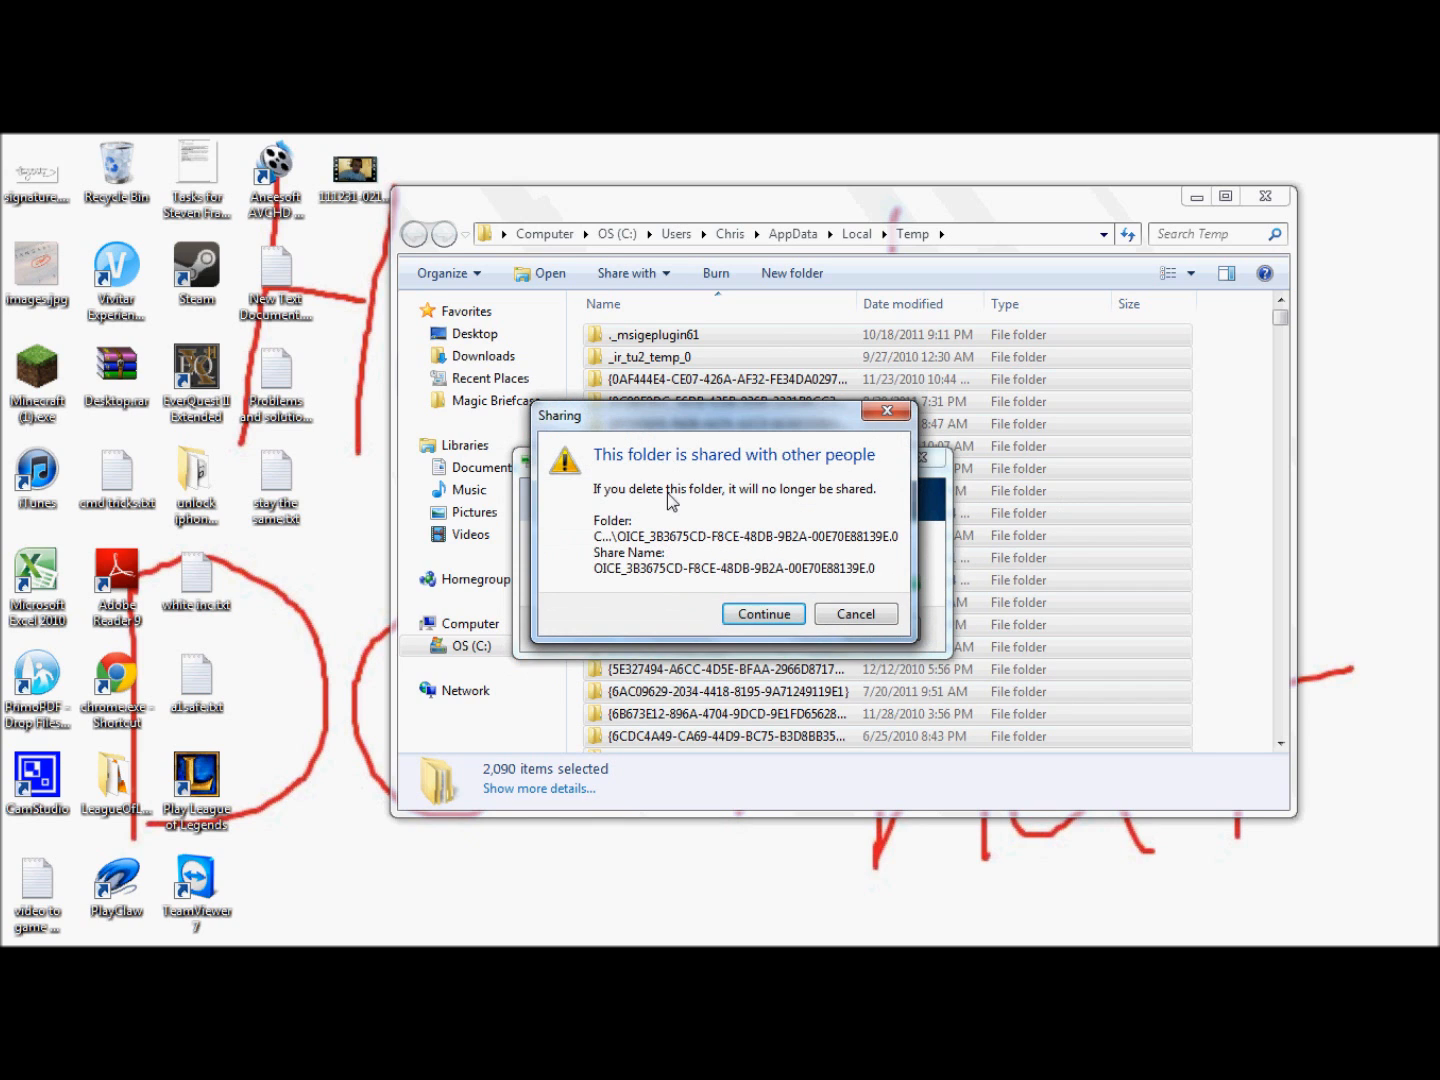
Continue past both shared-folder warnings and skip all in-use files
left_click(763, 614)
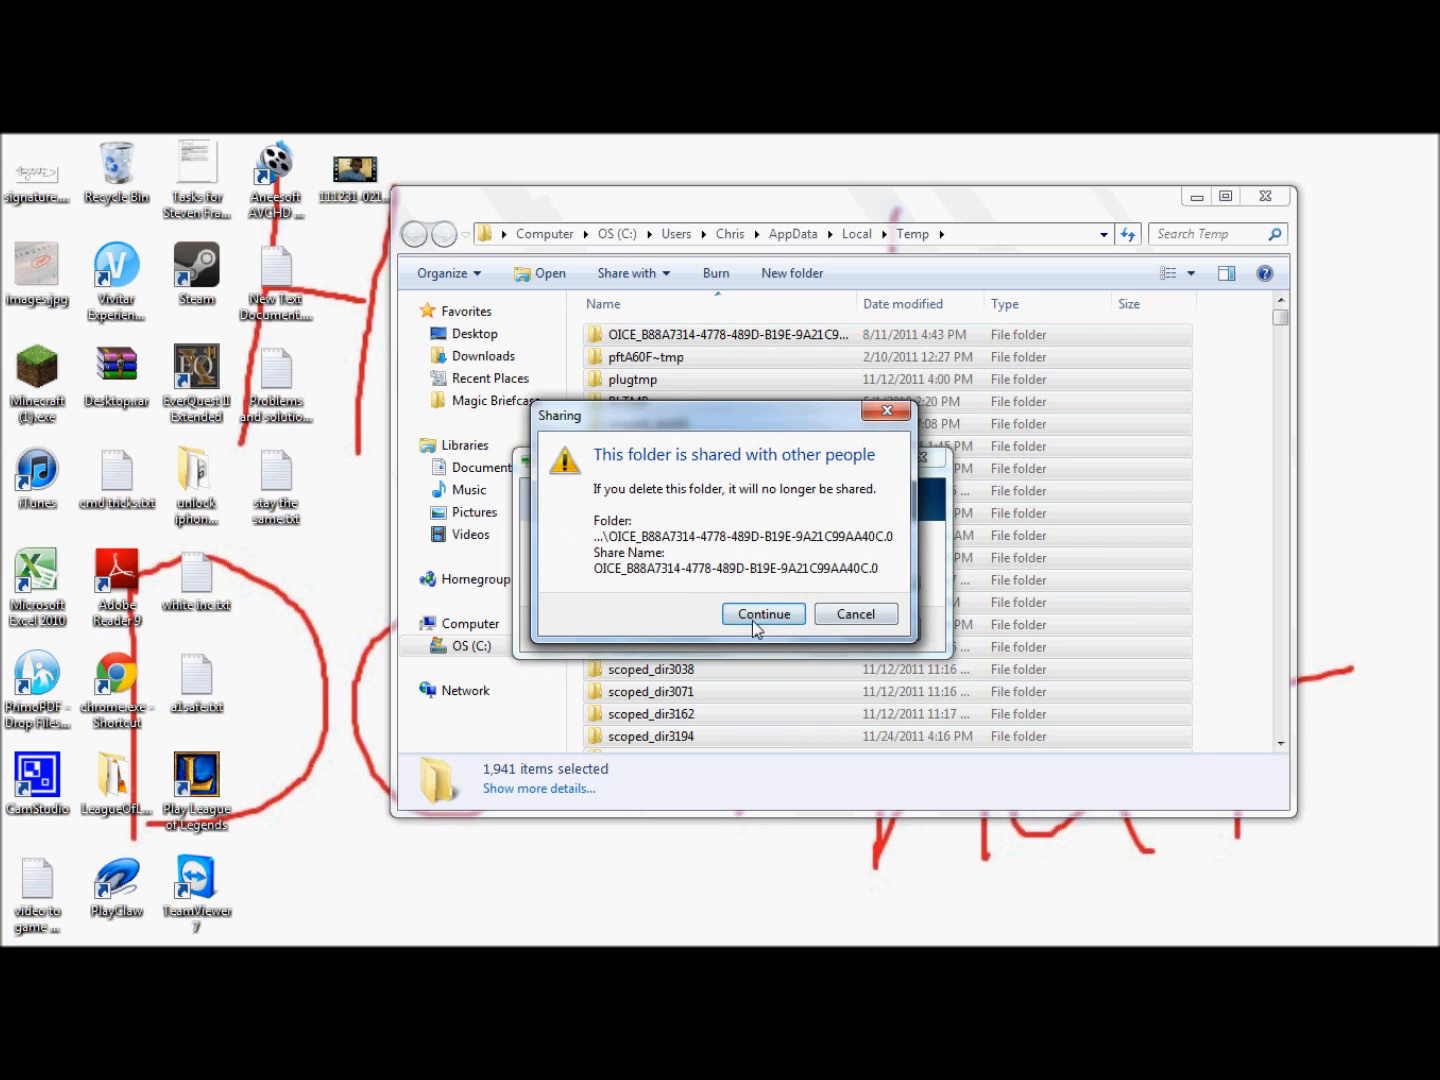
left_click(763, 614)
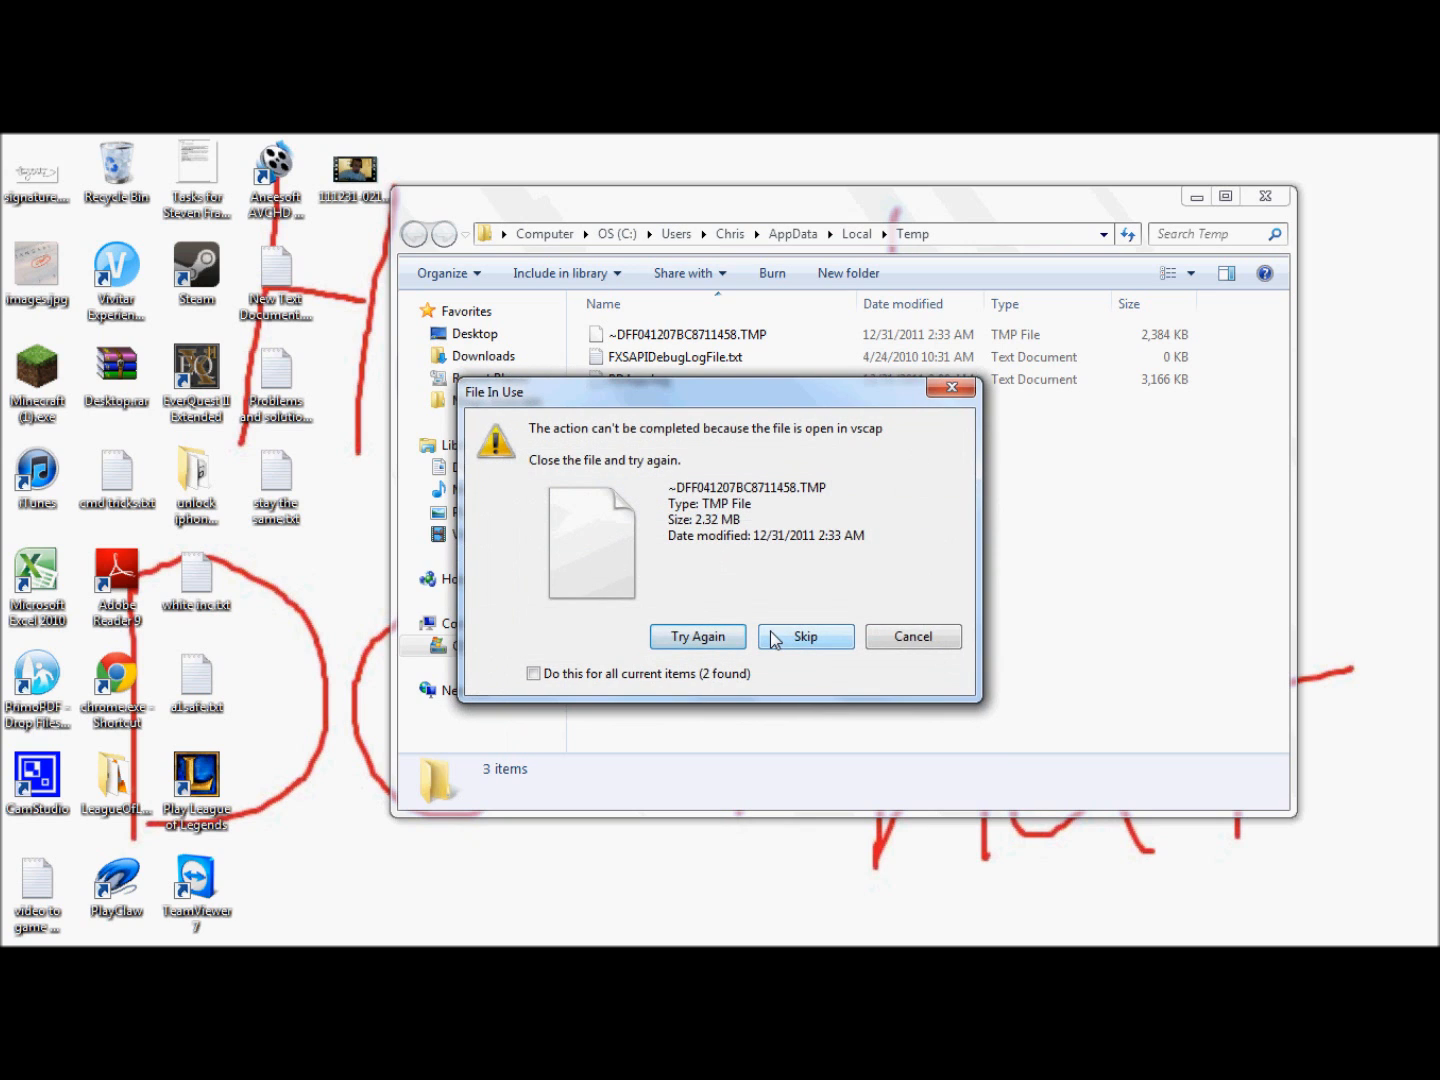
left_click(533, 673)
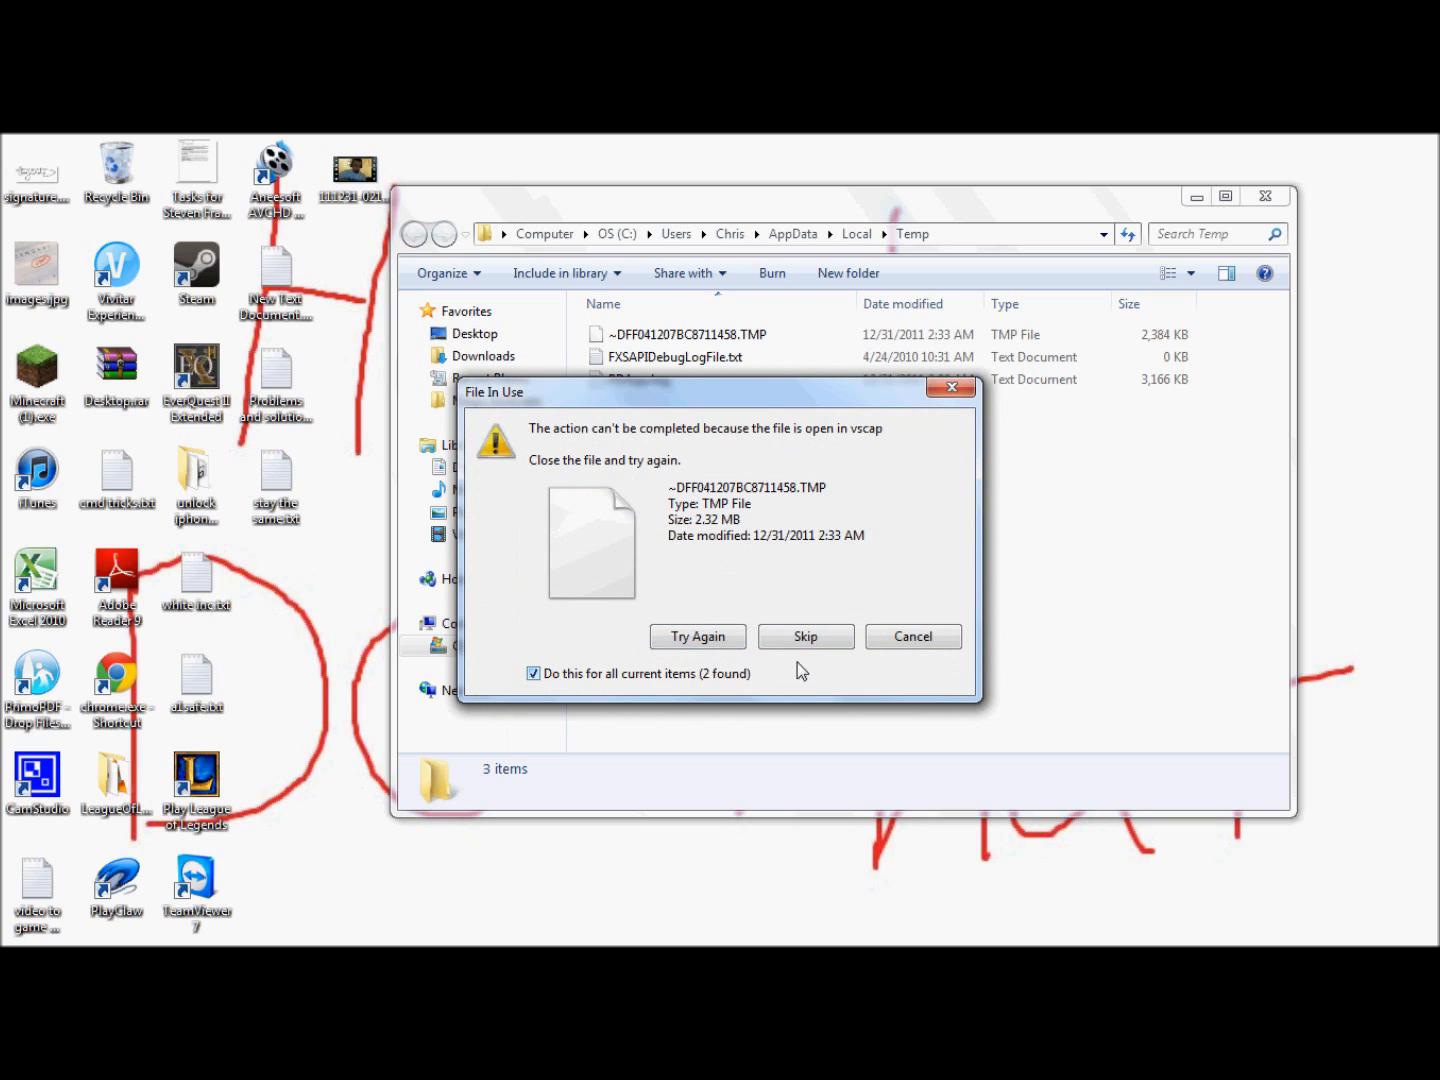
left_click(806, 636)
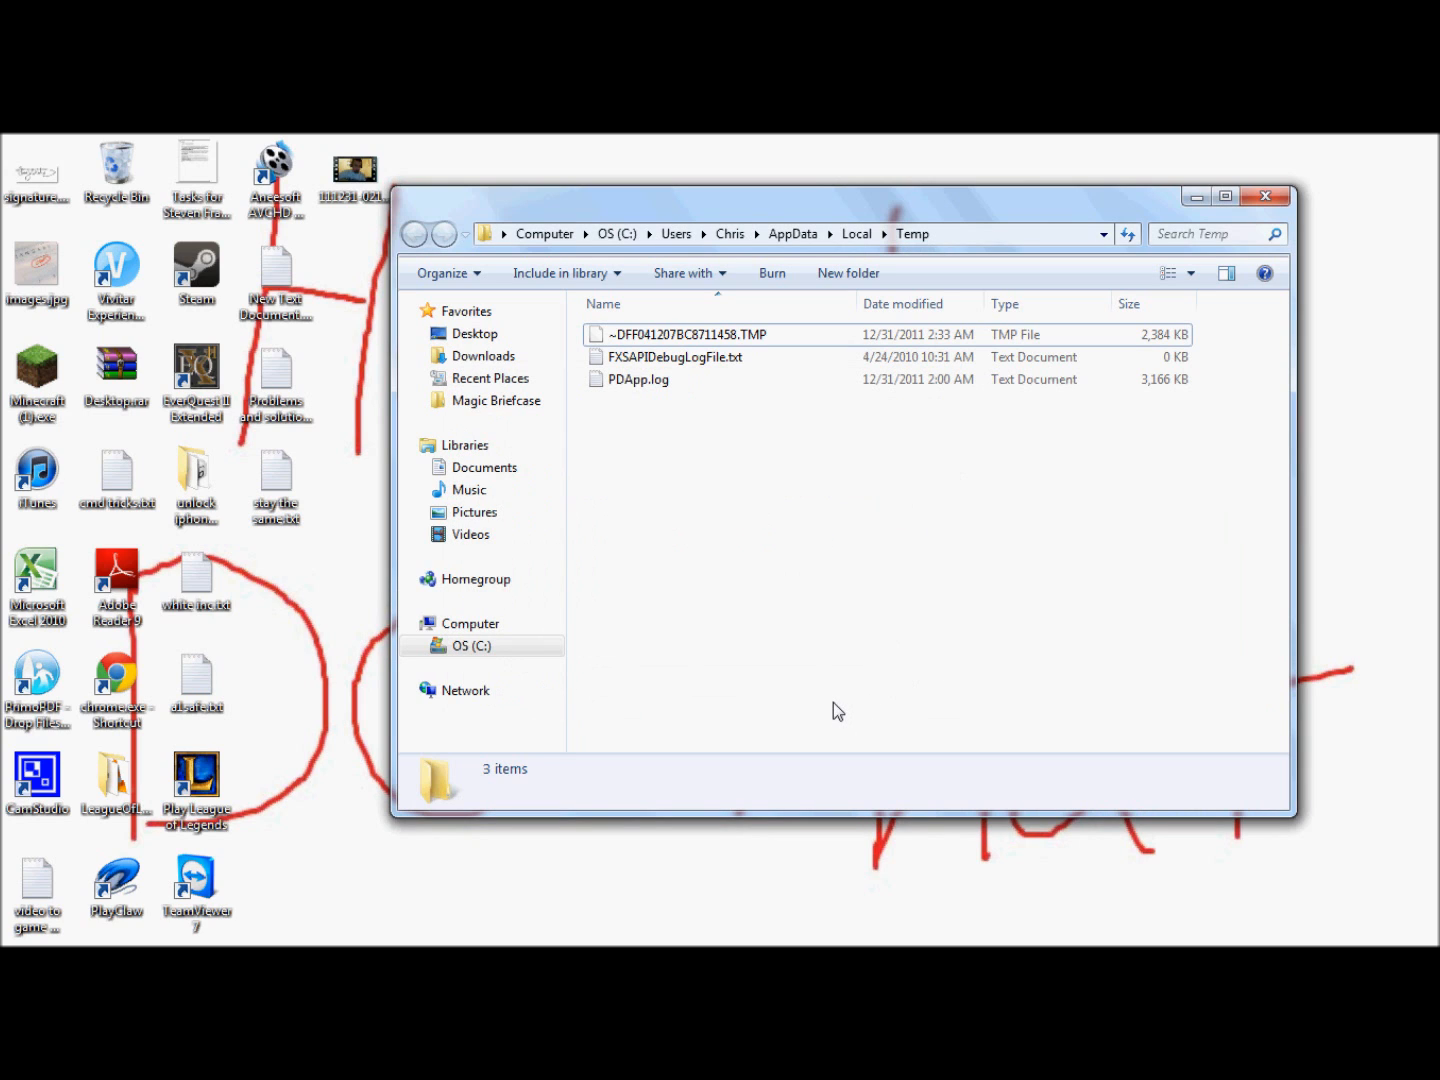
mouse_move(833, 708)
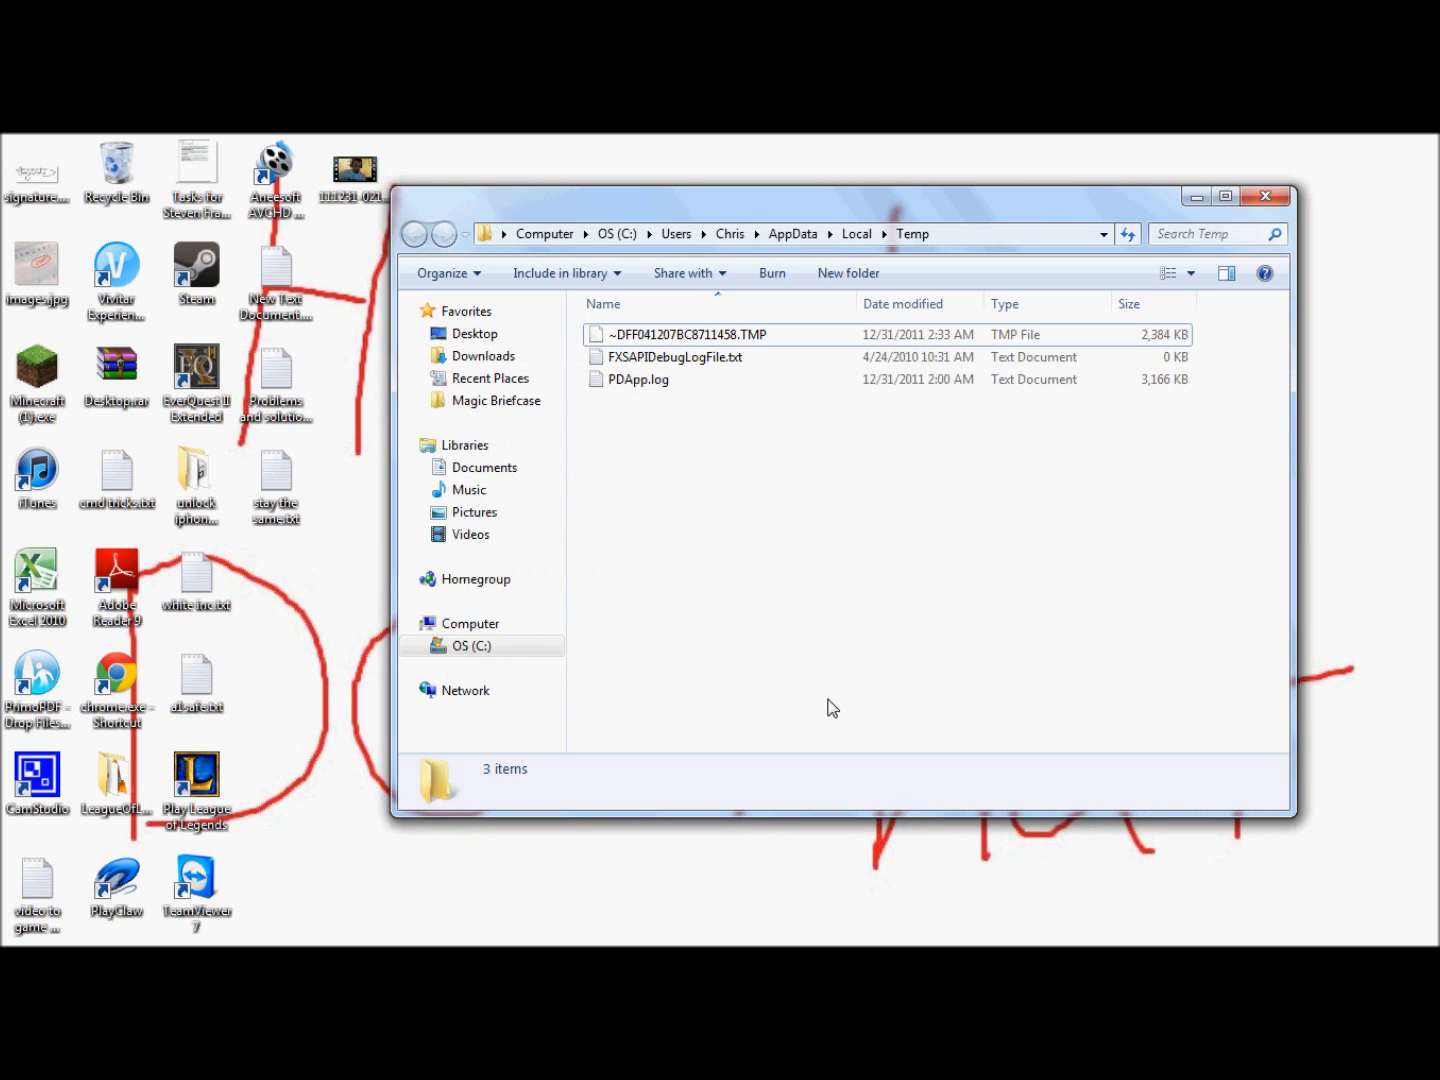
mouse_move(825, 712)
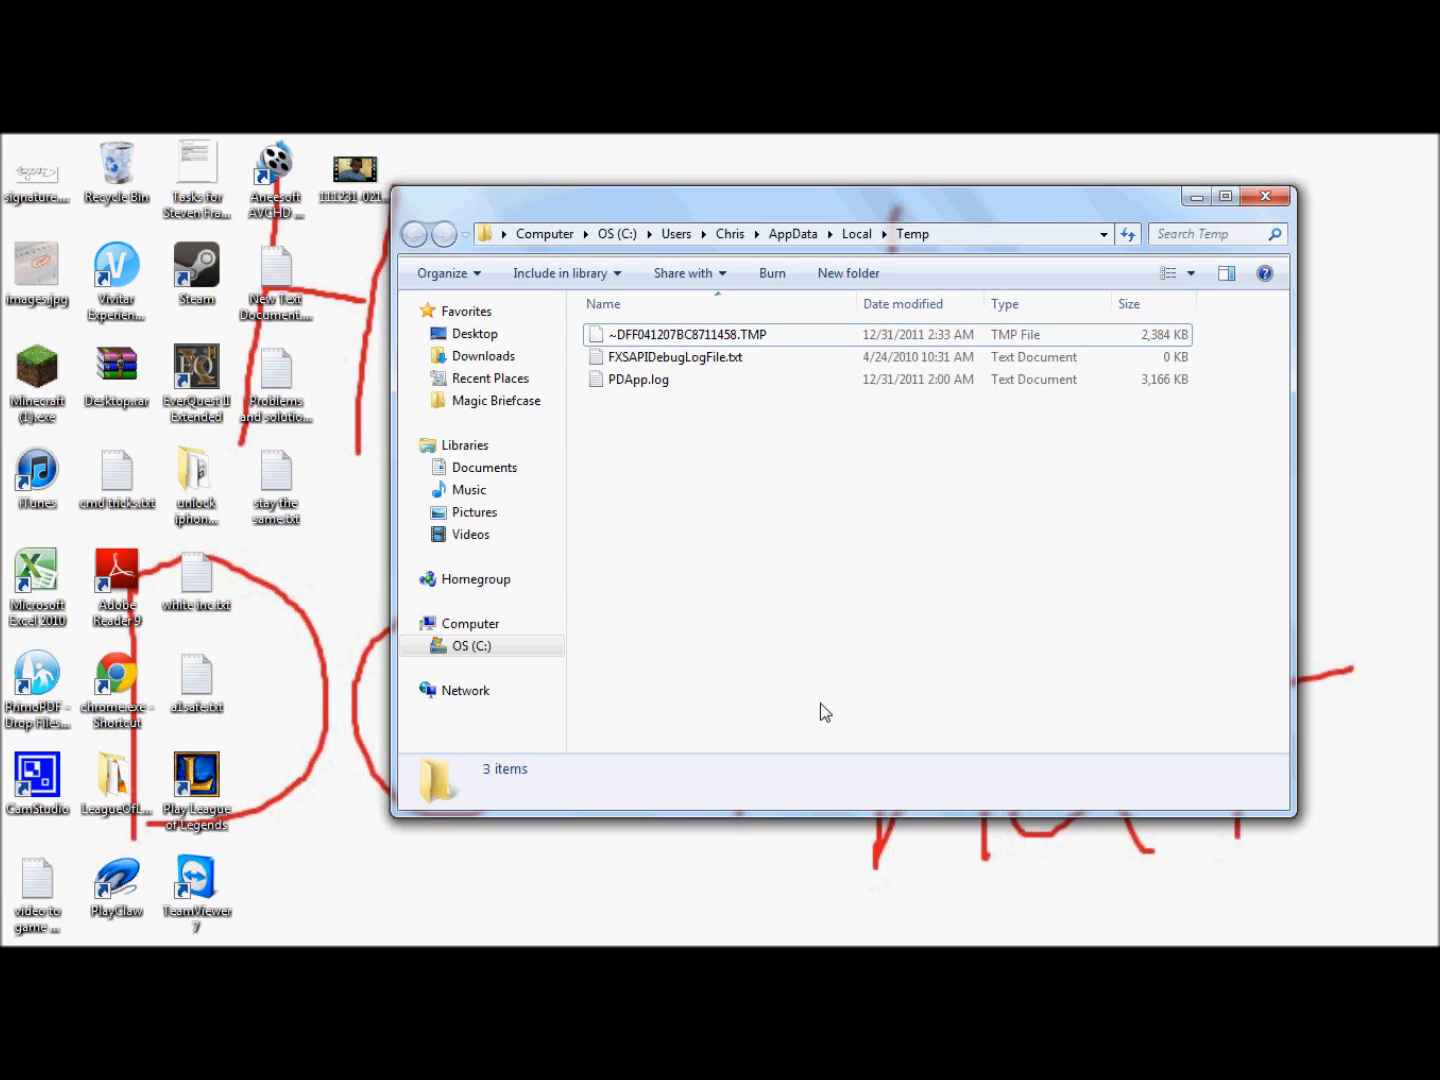
mouse_move(860, 683)
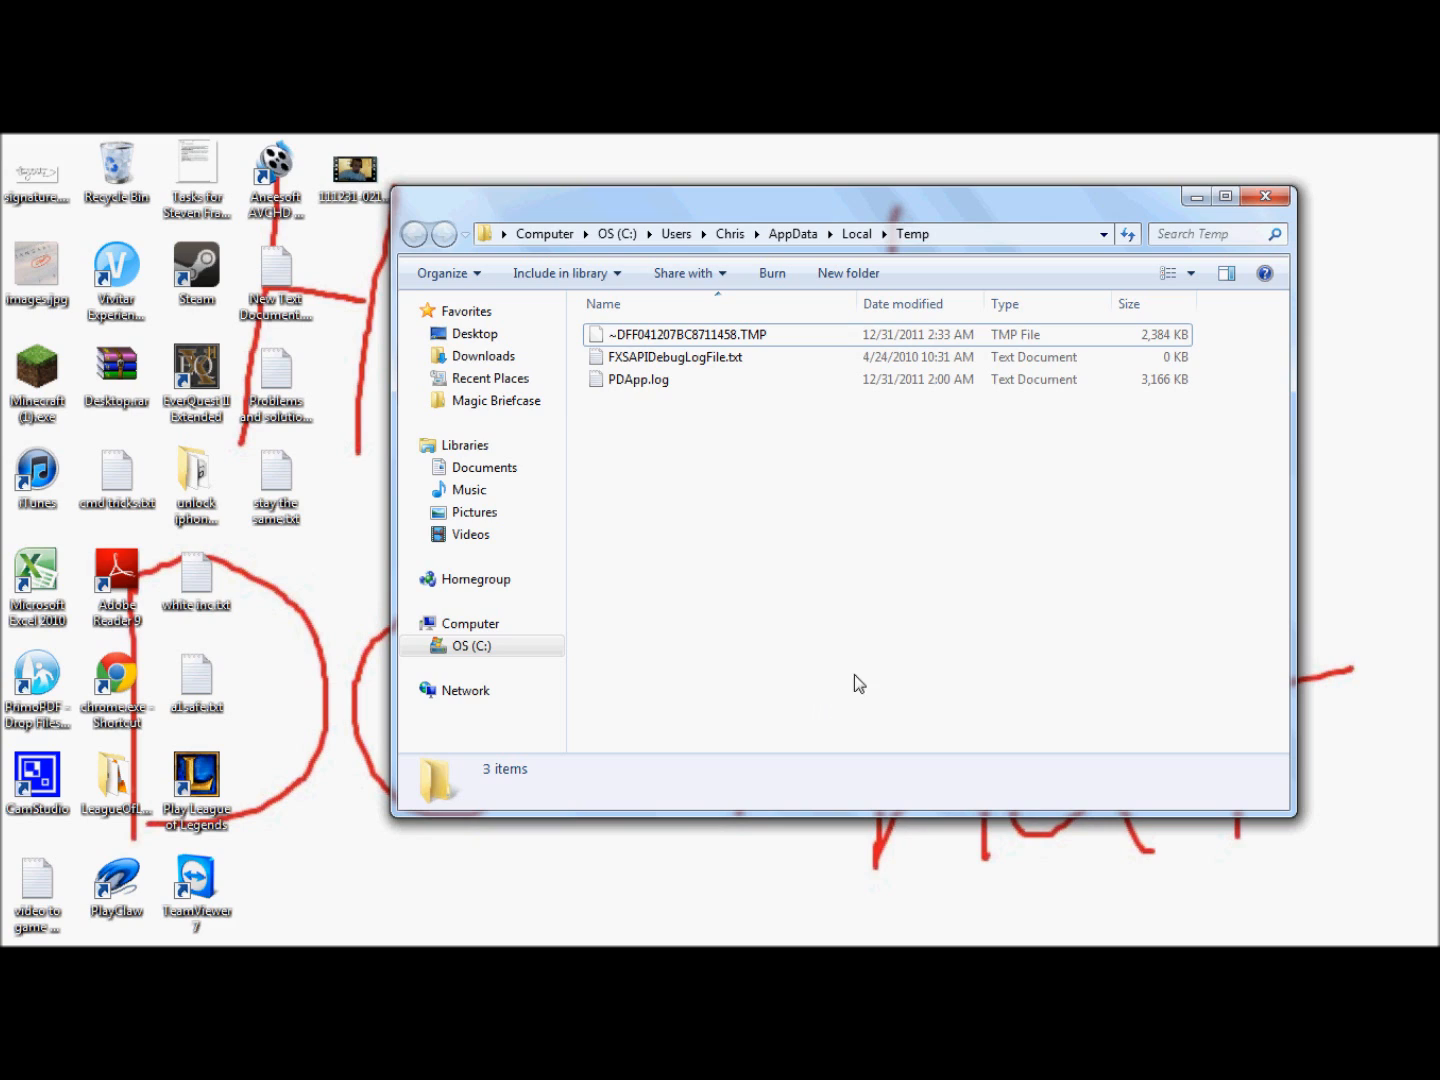
mouse_move(1073, 438)
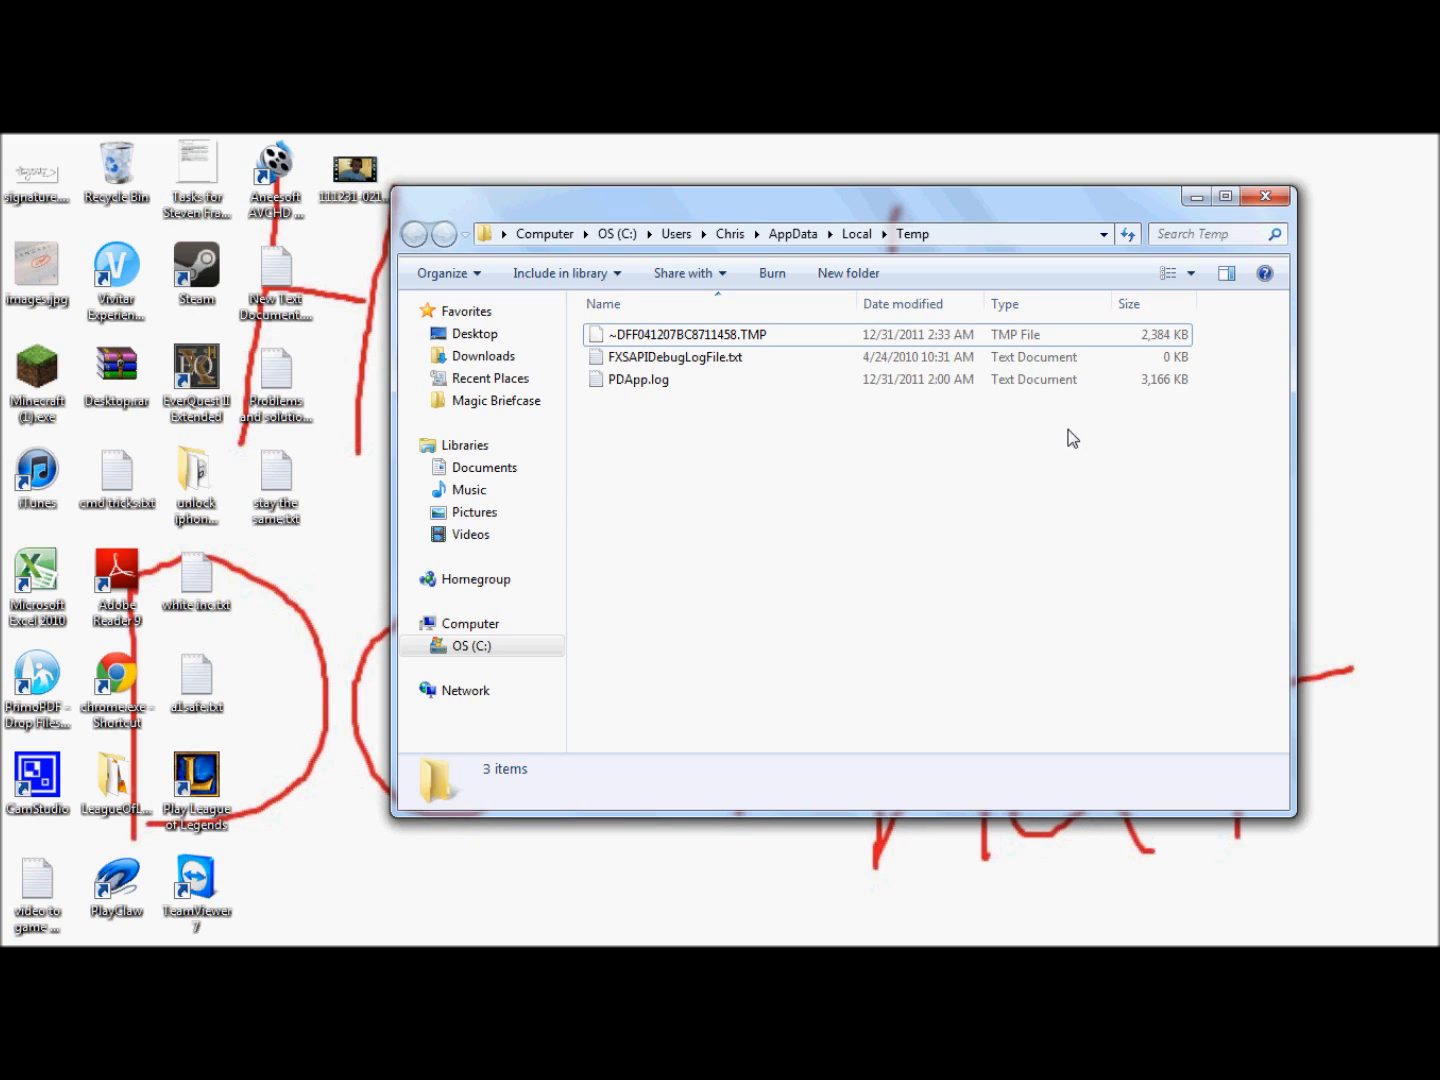
mouse_move(854, 554)
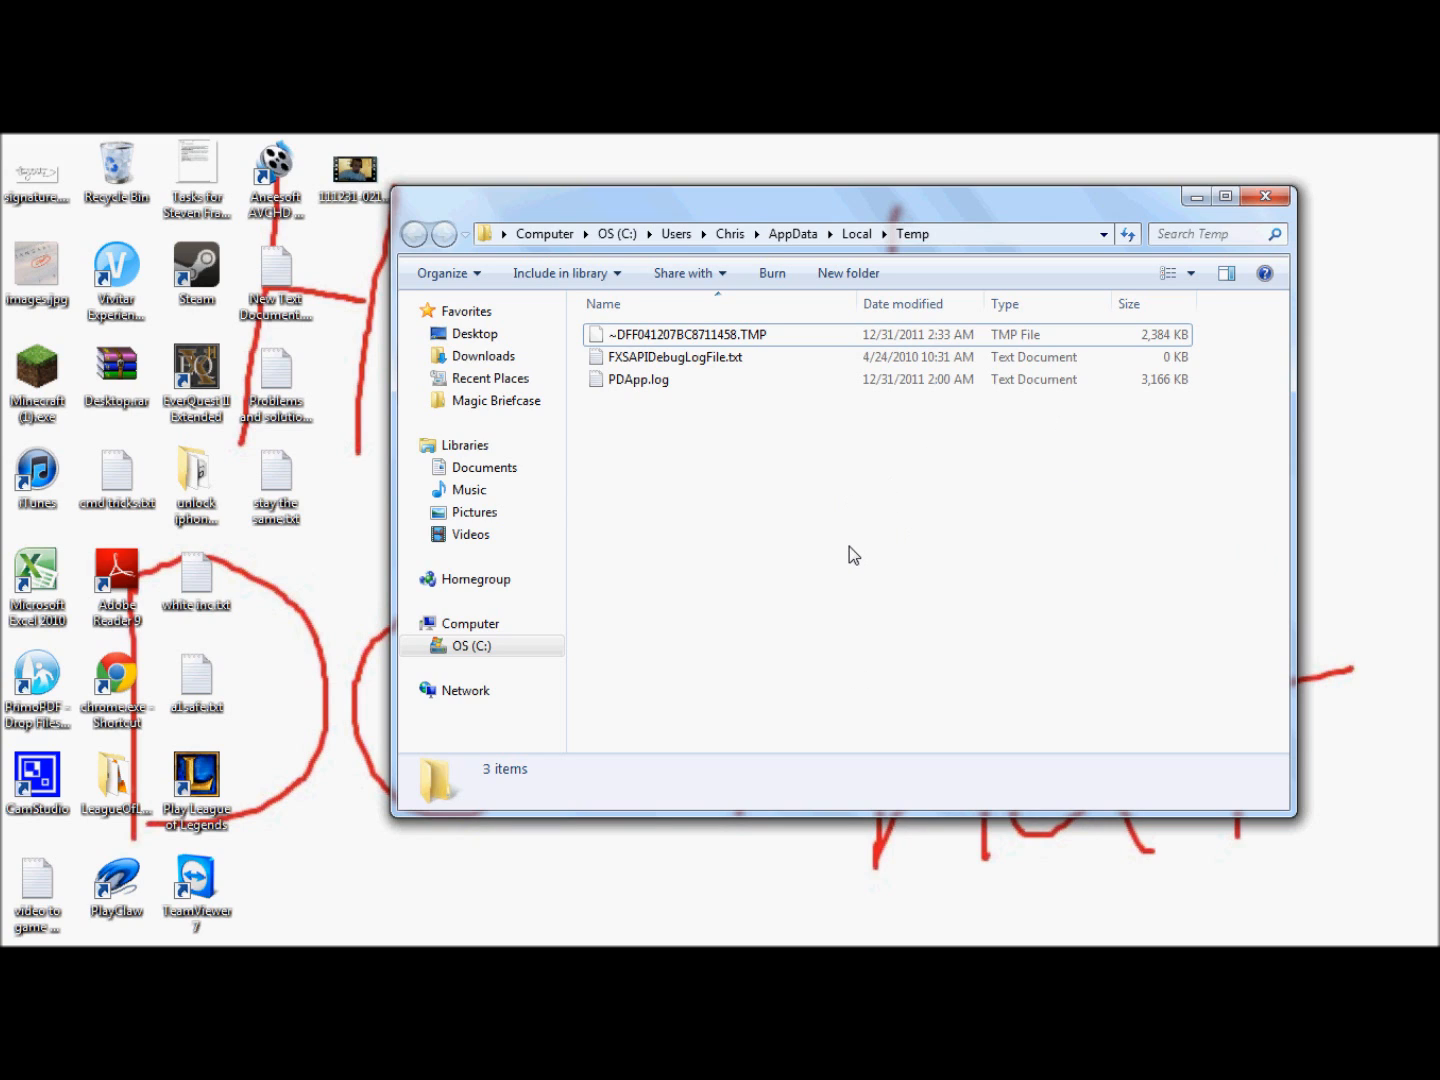
mouse_move(870, 583)
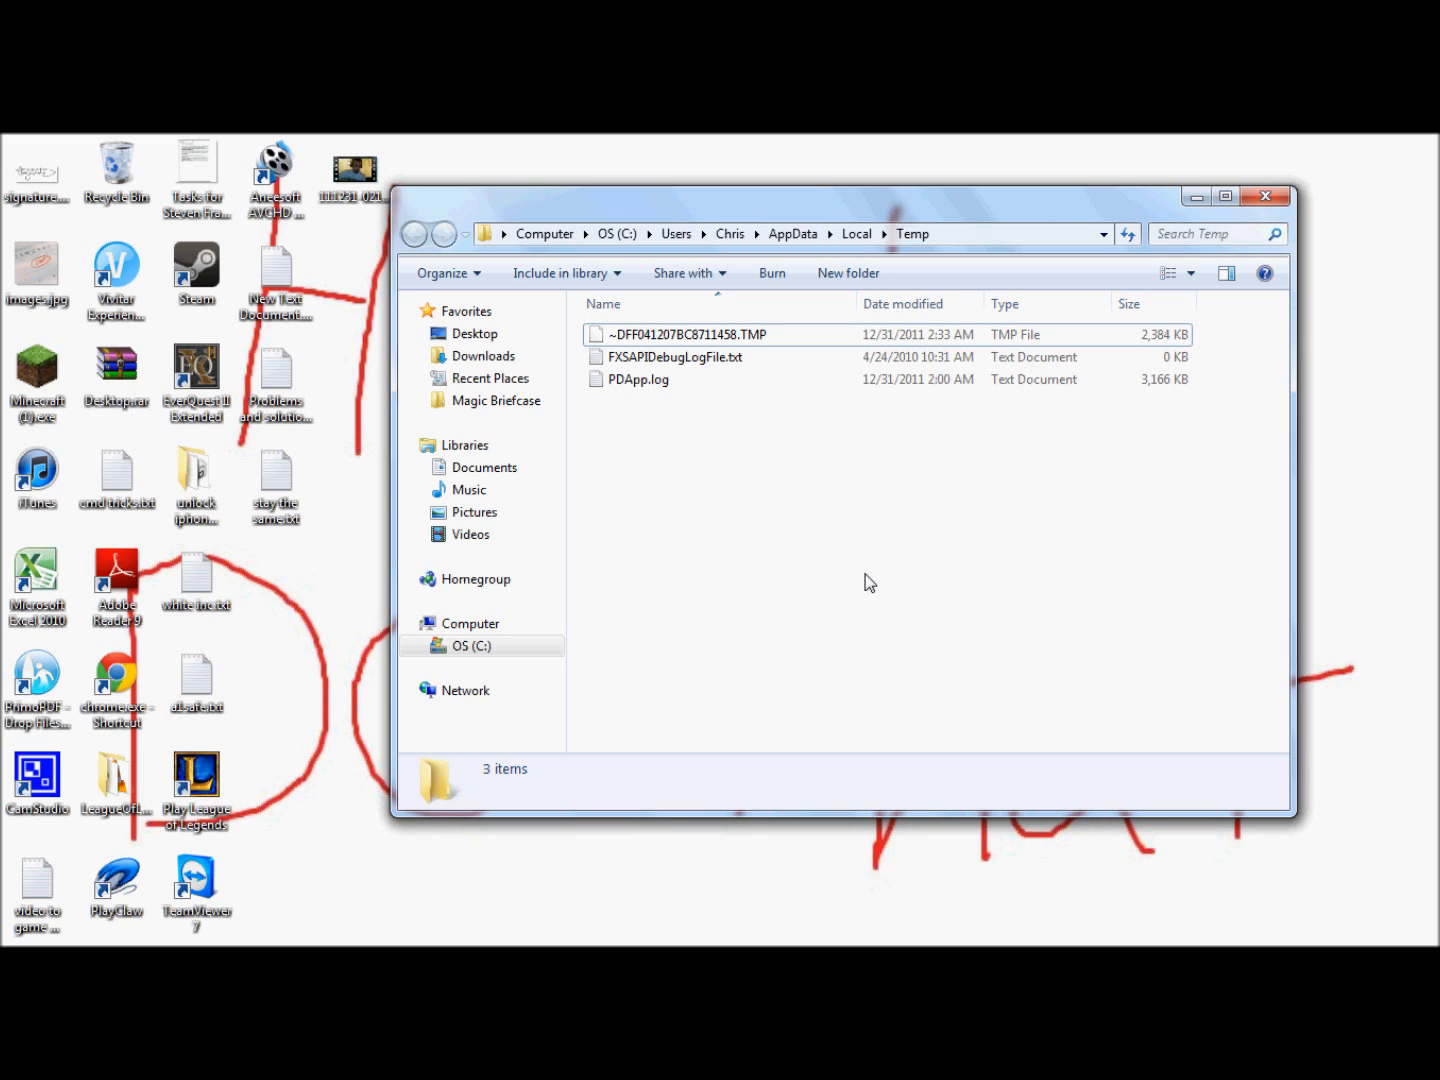
mouse_move(680, 454)
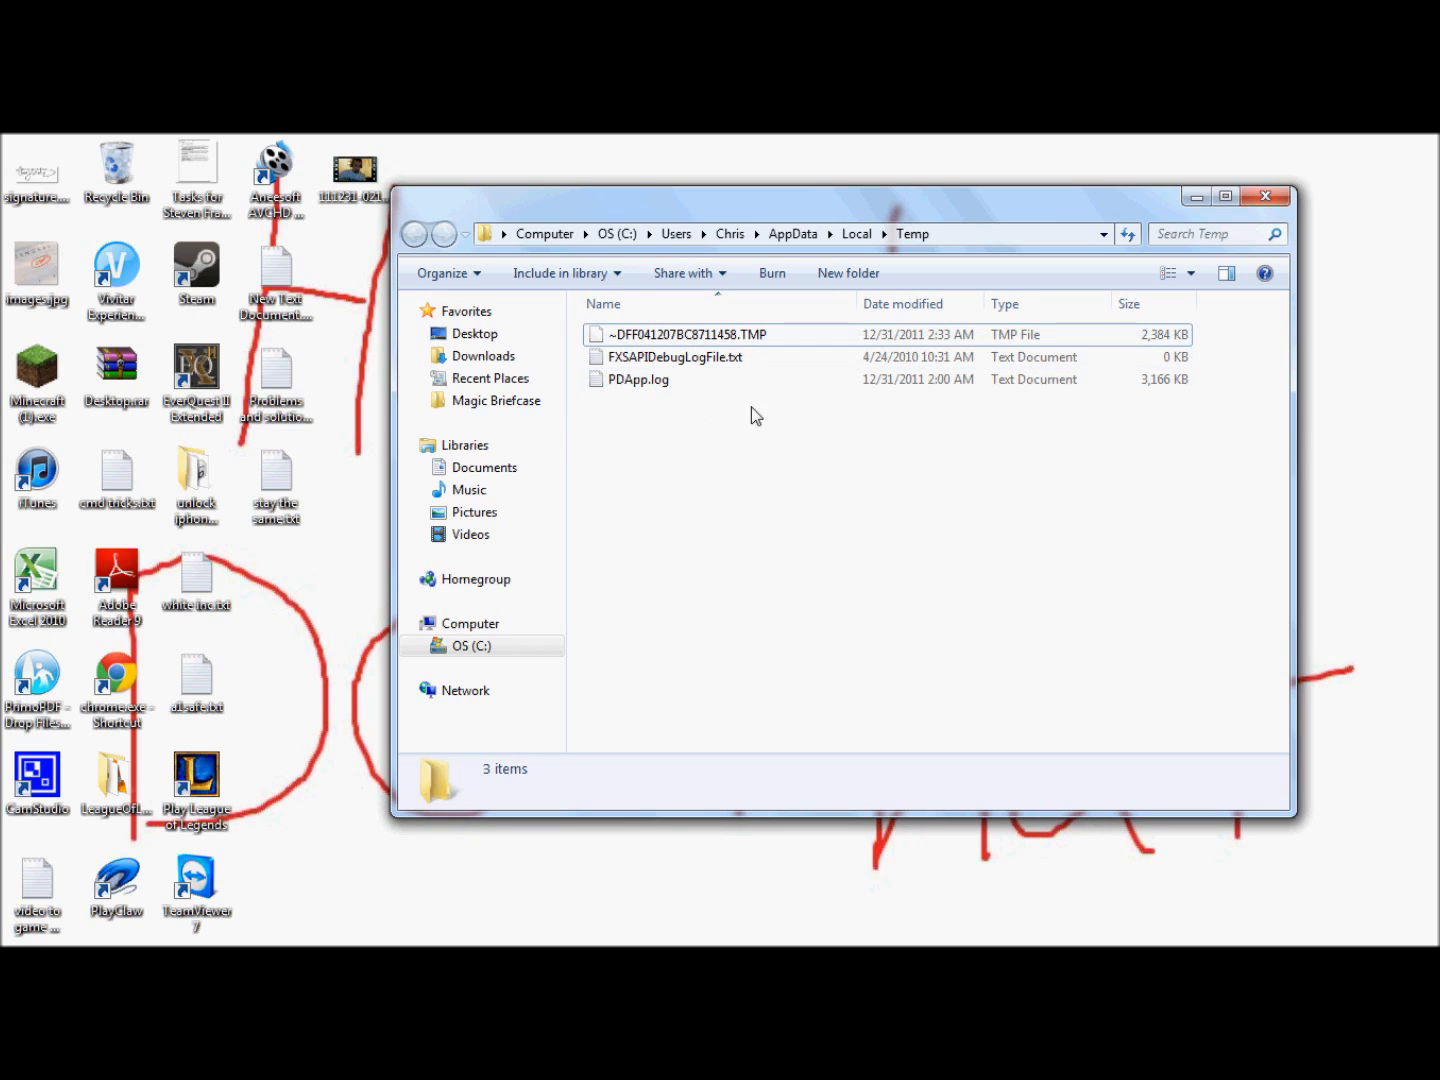
mouse_move(681, 408)
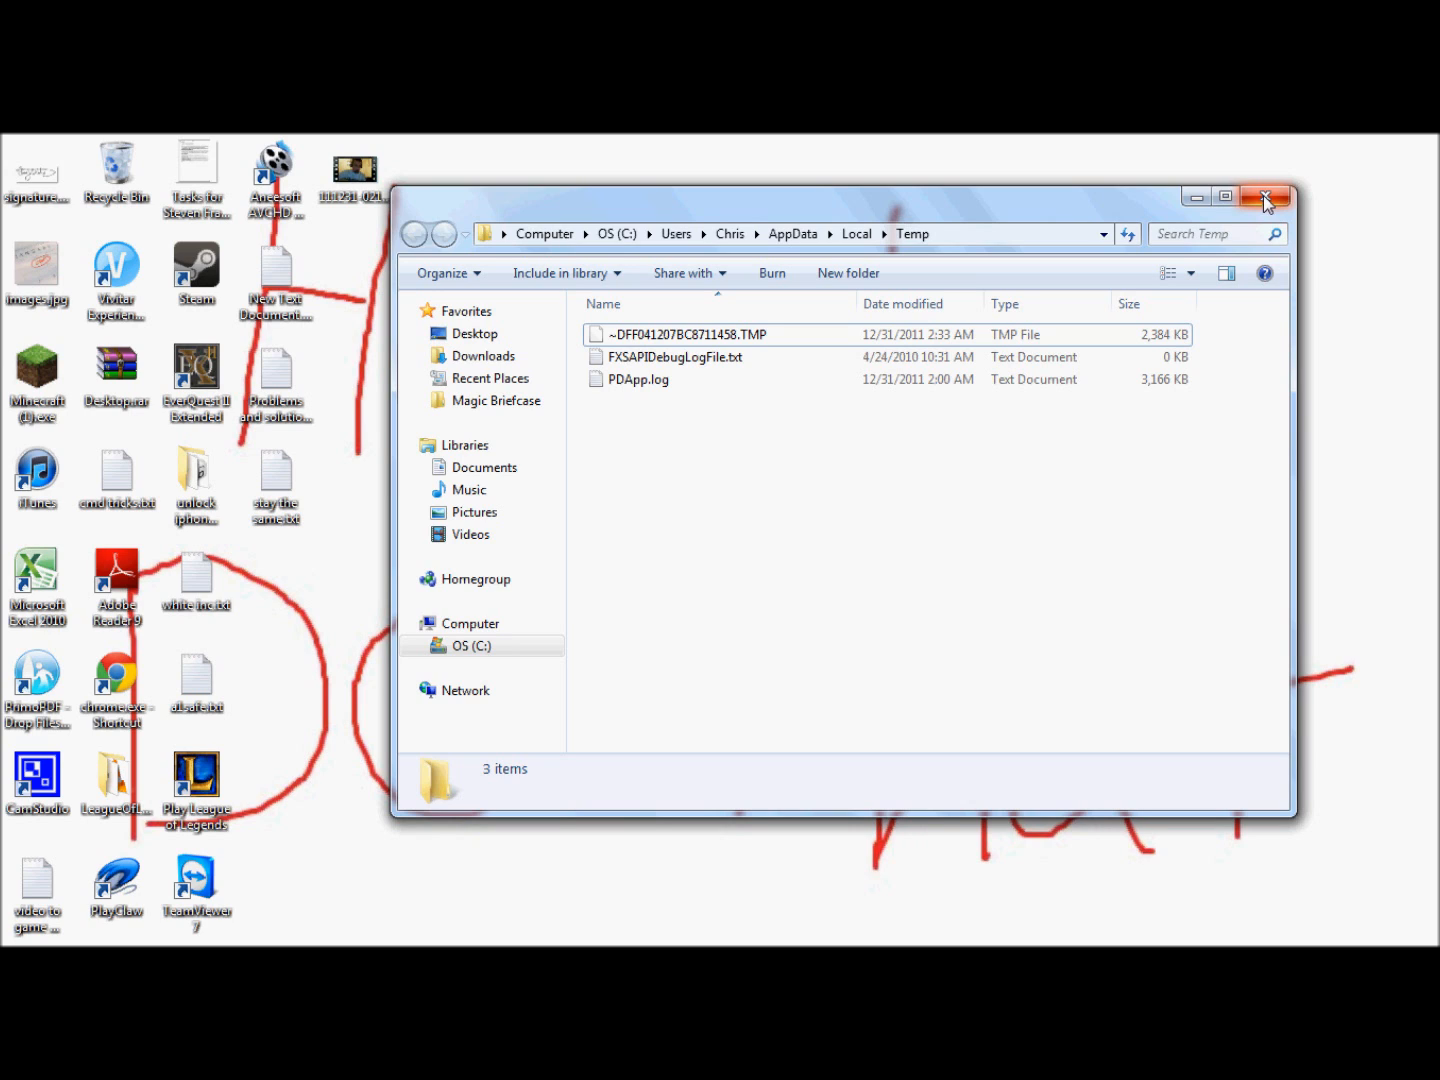
Close the Temp folder window to return to the desktop
left_click(1265, 196)
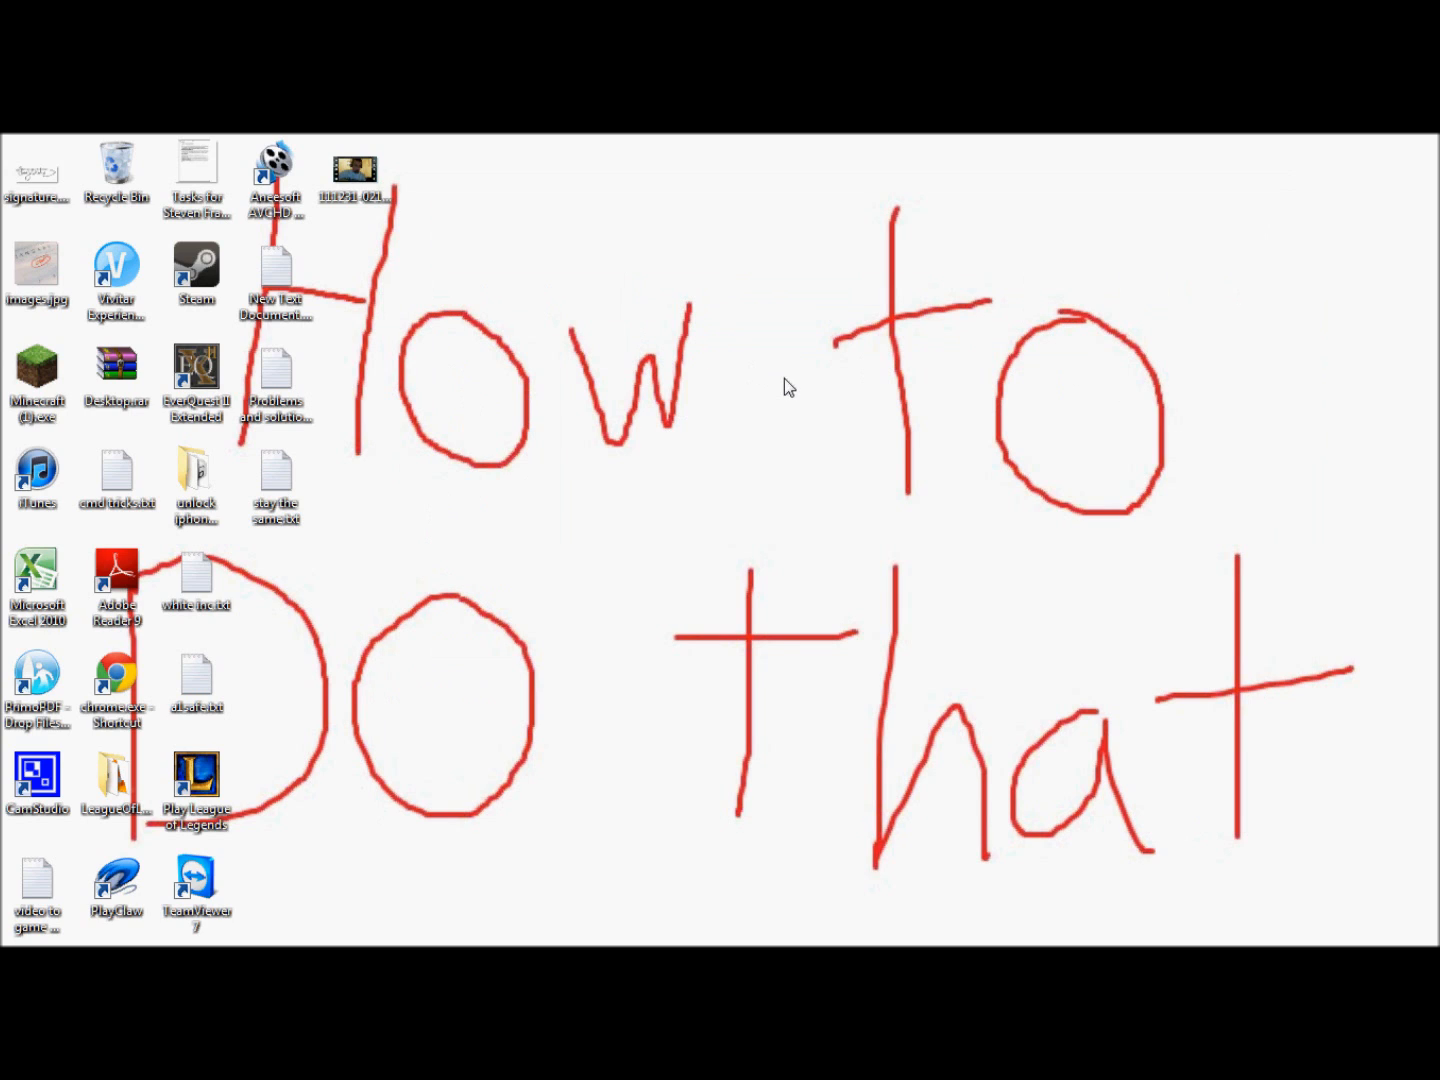
mouse_move(765, 377)
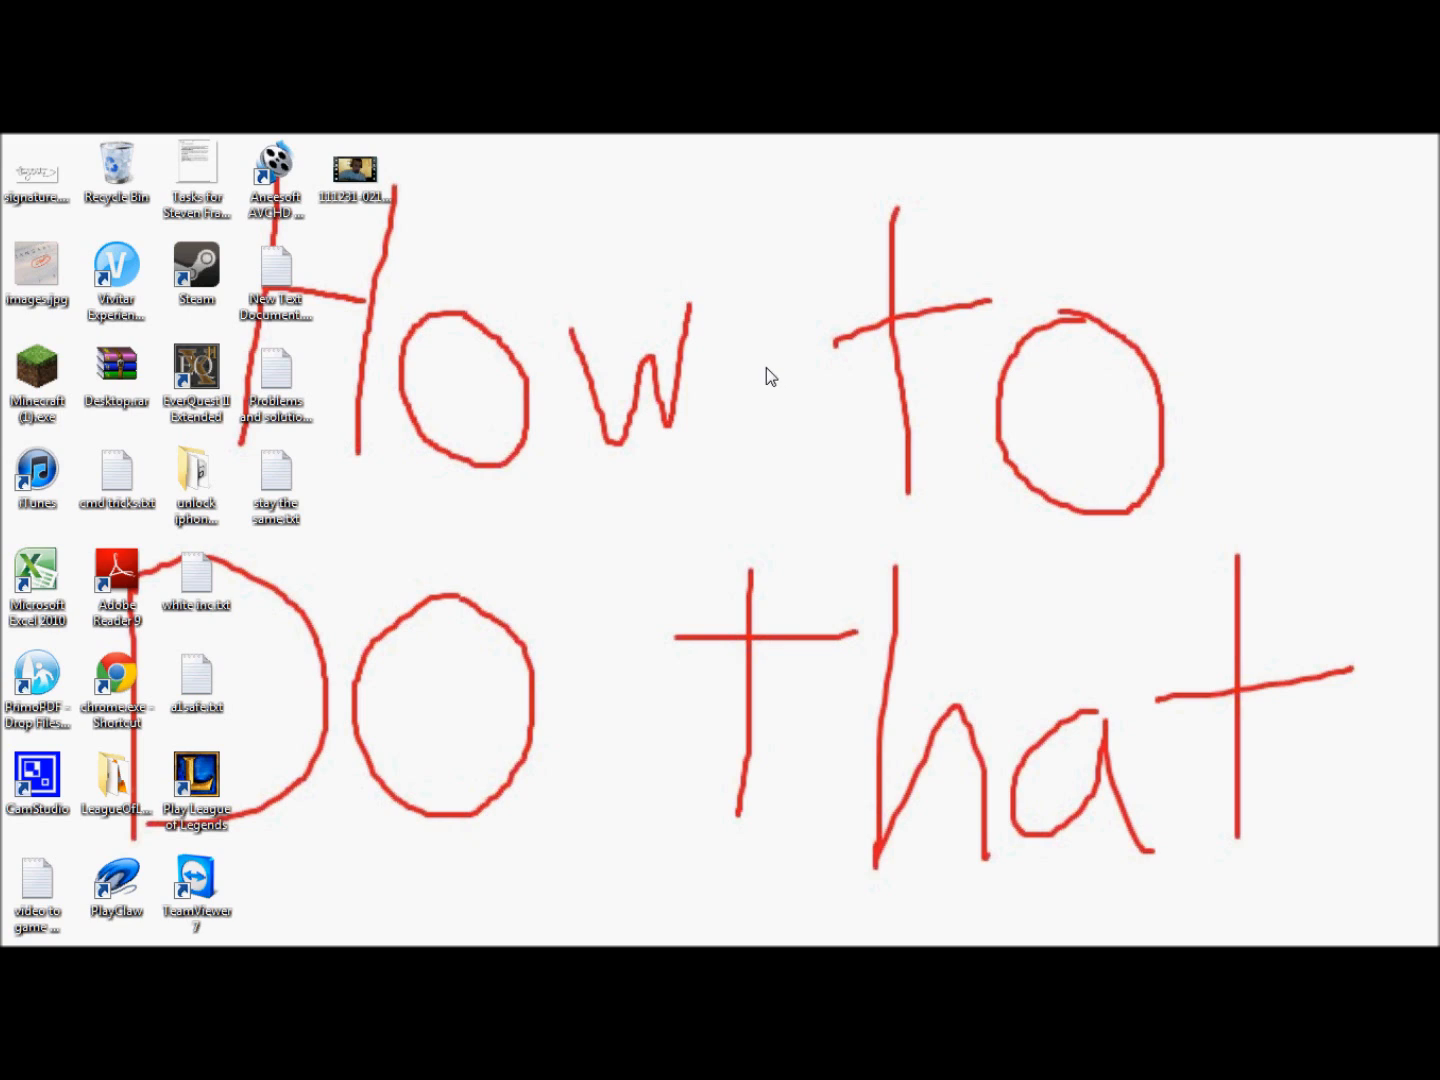